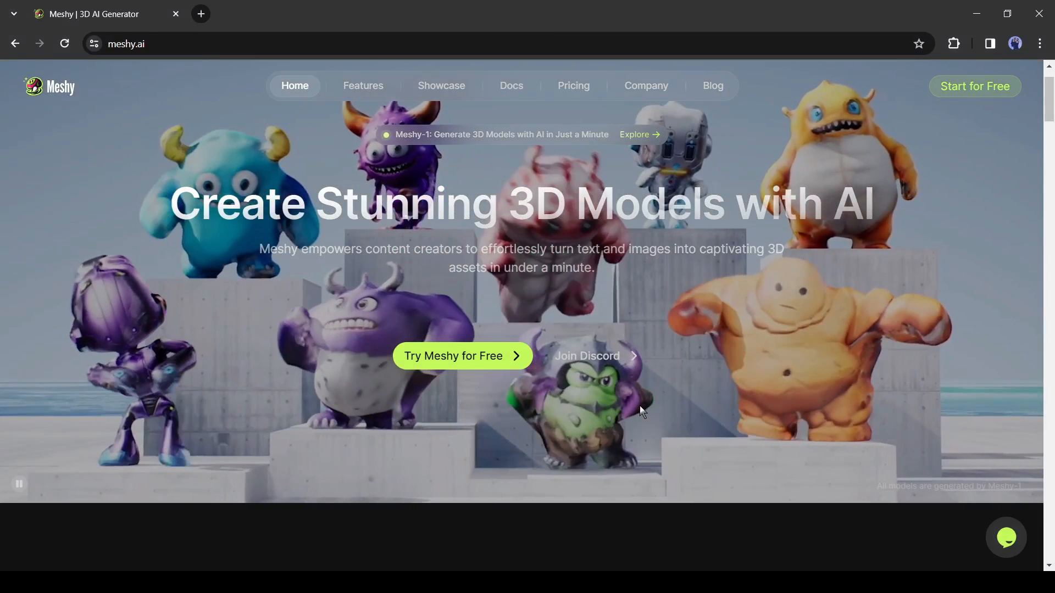
- Scroll through the Meshy landing page's feature overview and reach the Google results for 'meshy ai'
{"action": "scroll", "scroll_direction": "down", "scroll_amount": 3}
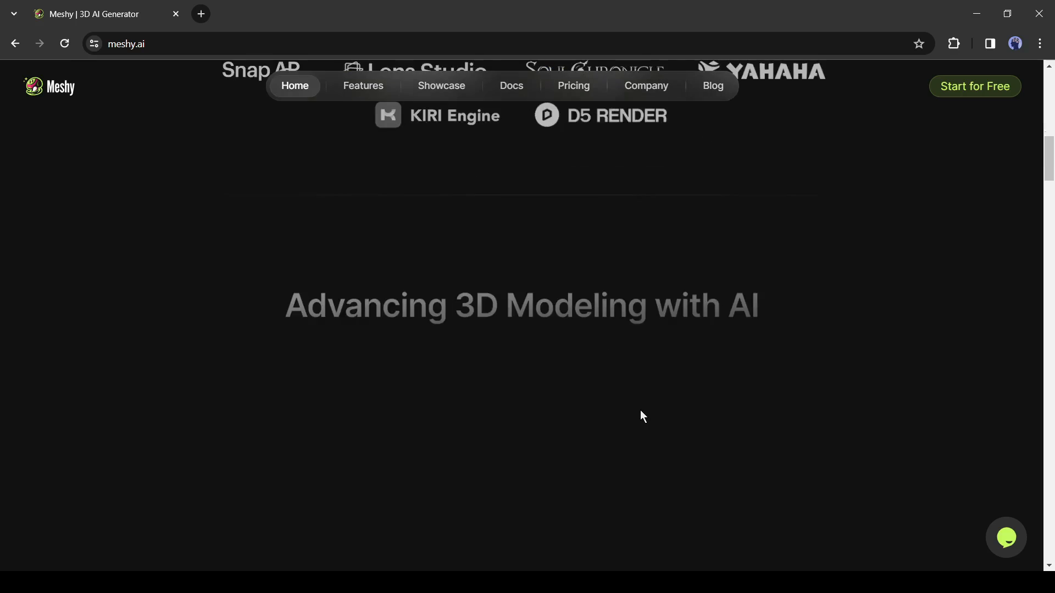
{"action": "scroll", "scroll_direction": "down", "scroll_amount": 3}
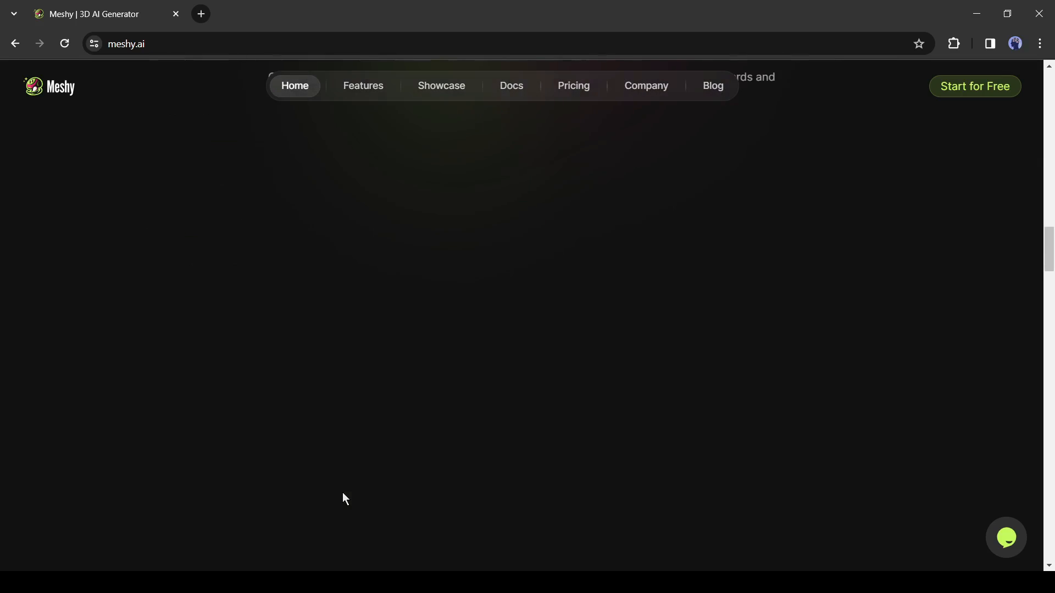
{"action": "scroll", "scroll_direction": "down", "scroll_amount": 3}
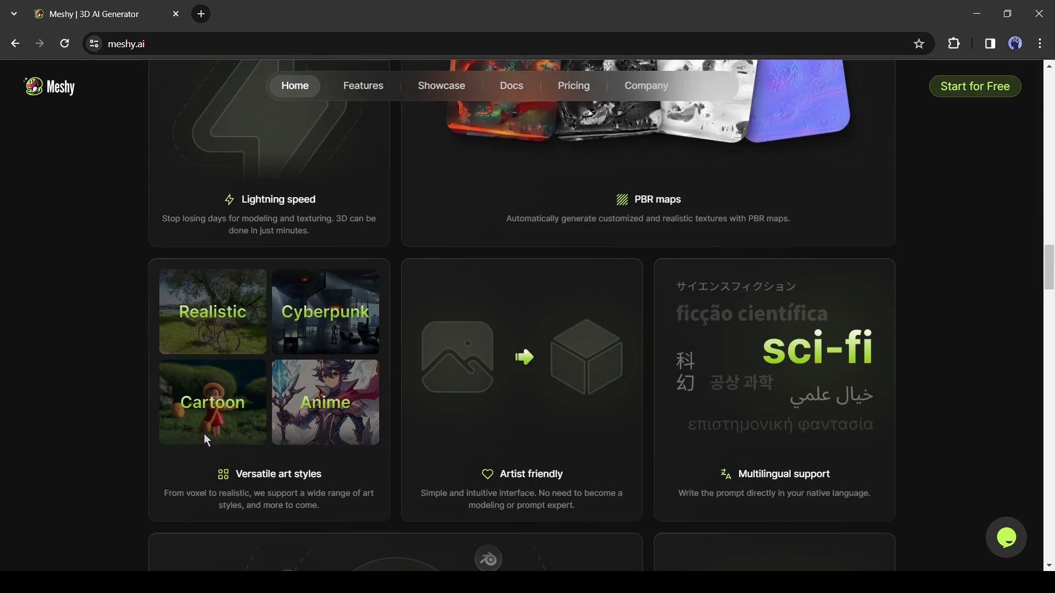
{"action": "mouse_move", "coordinate": [282, 212]}
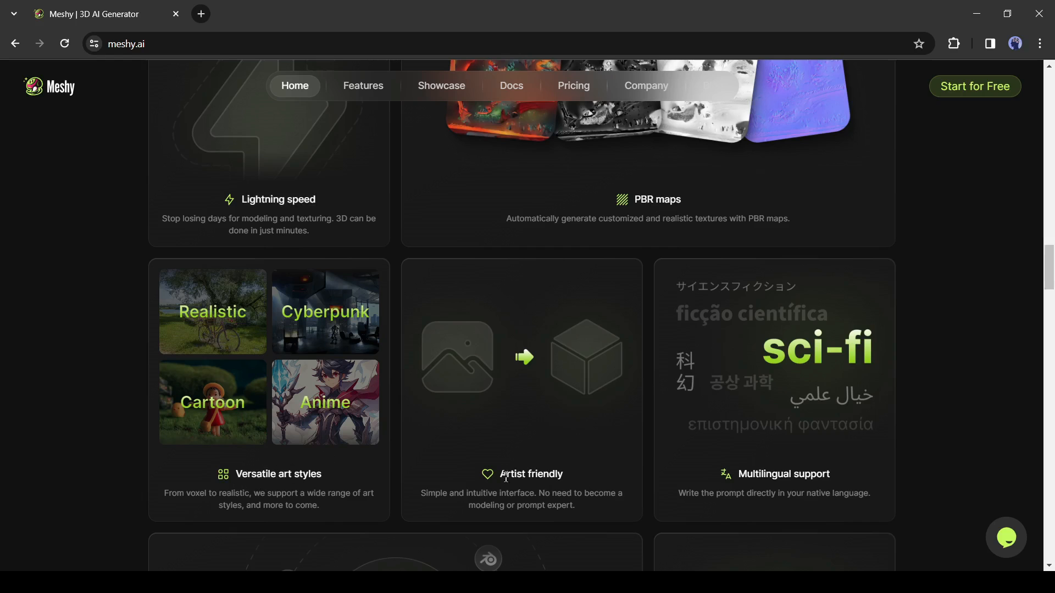
{"action": "scroll", "scroll_direction": "down", "scroll_amount": 3}
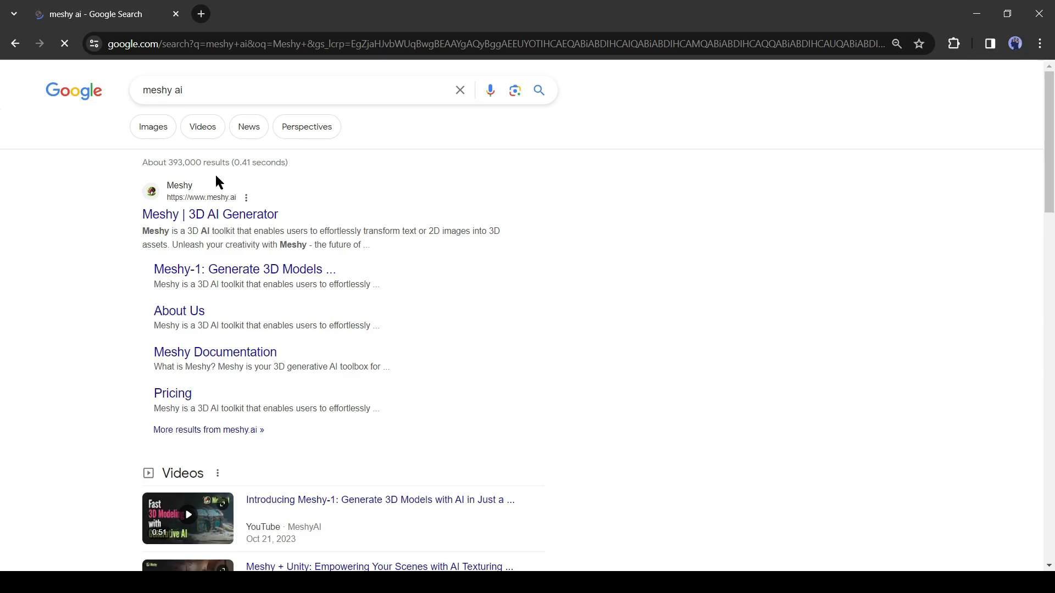
- Open Meshy from the search results, choose Try Meshy for Free and continue with Google sign-in
{"action": "left_click", "coordinate": [209, 214]}
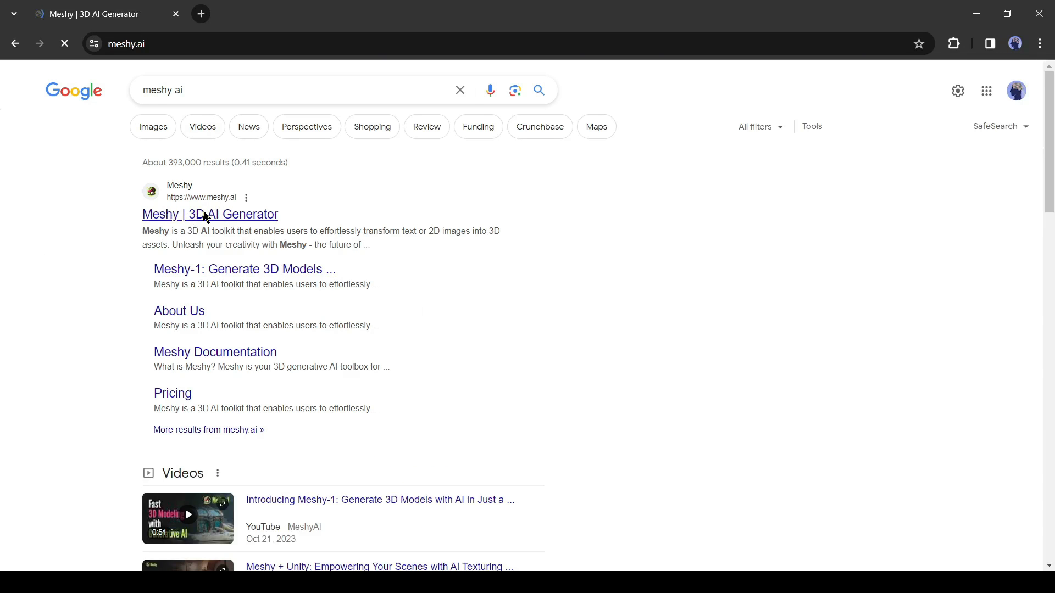
{"action": "left_click", "coordinate": [209, 214]}
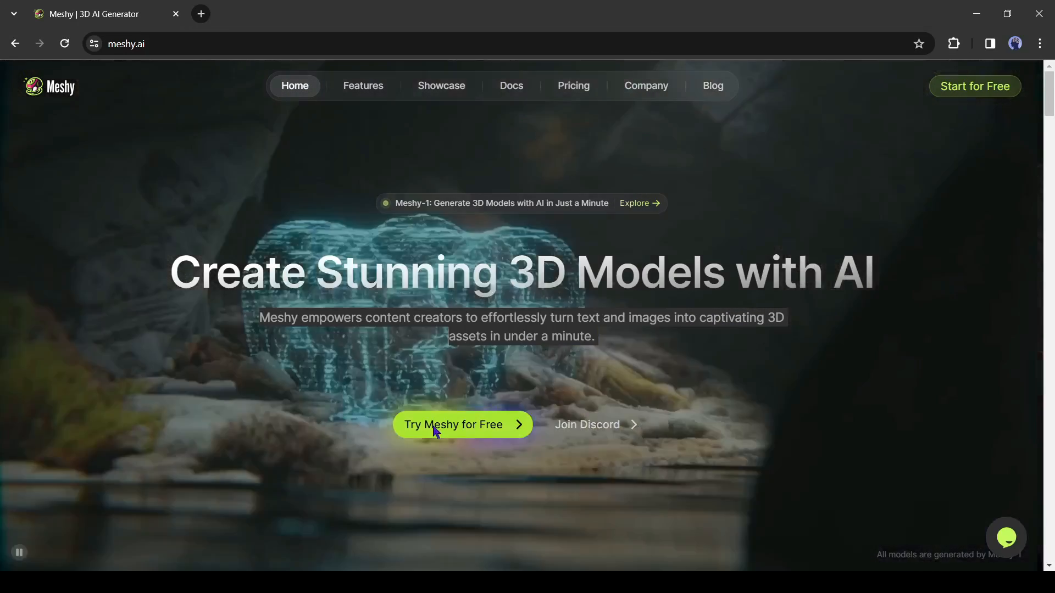
{"action": "left_click", "coordinate": [453, 424]}
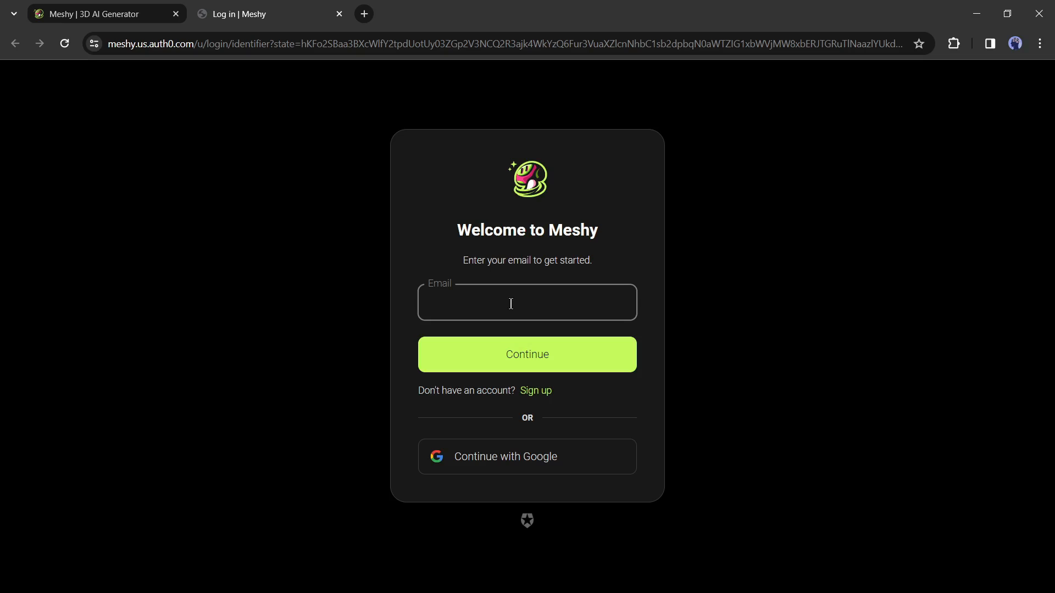
{"action": "mouse_move", "coordinate": [564, 409]}
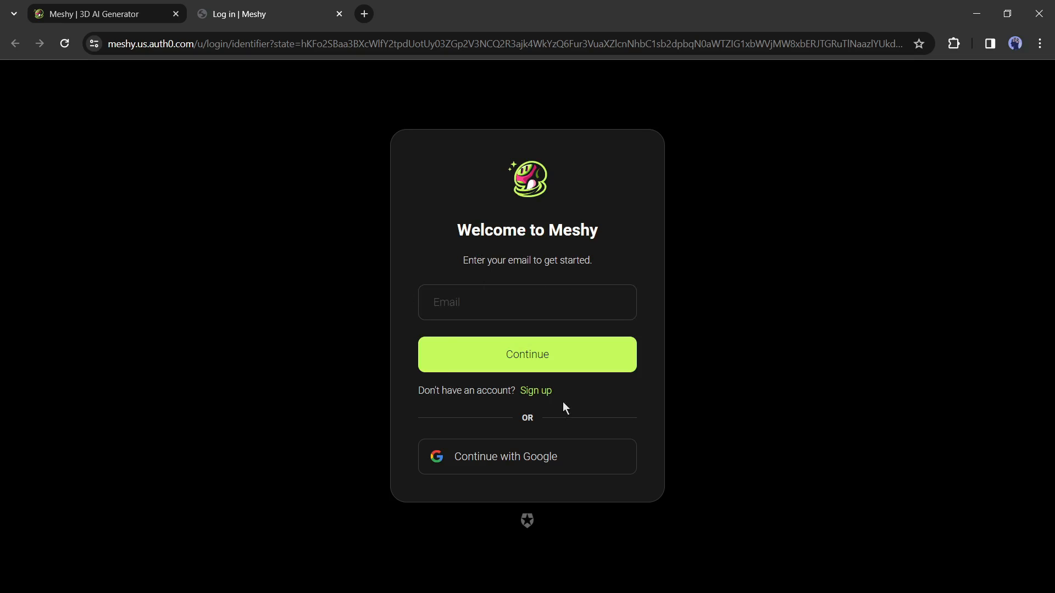
{"action": "left_click", "coordinate": [526, 455]}
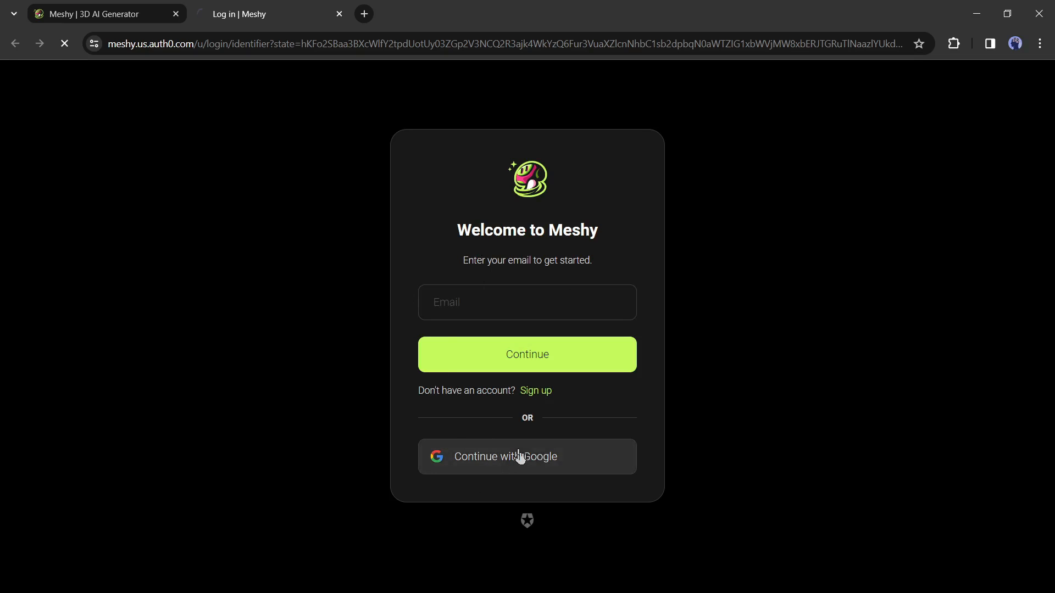
{"action": "left_click", "coordinate": [526, 456]}
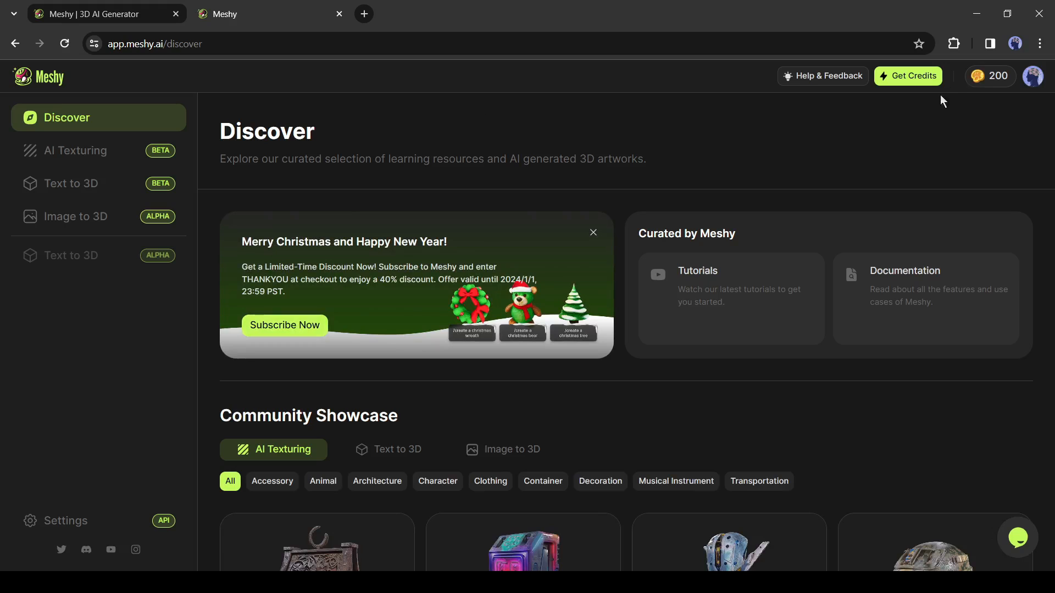
{"action": "mouse_move", "coordinate": [989, 88]}
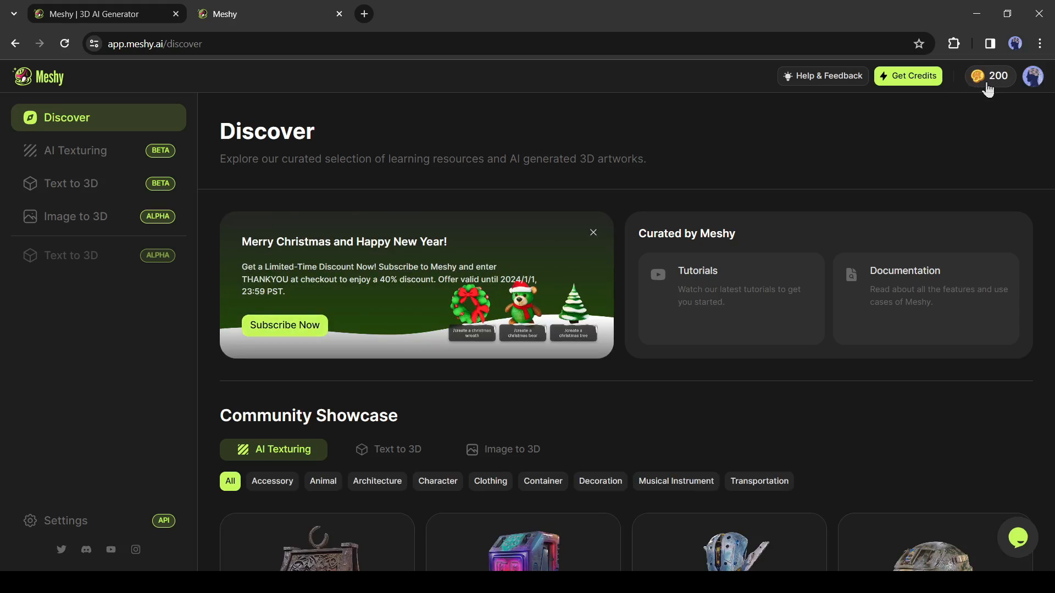
{"action": "mouse_move", "coordinate": [998, 89]}
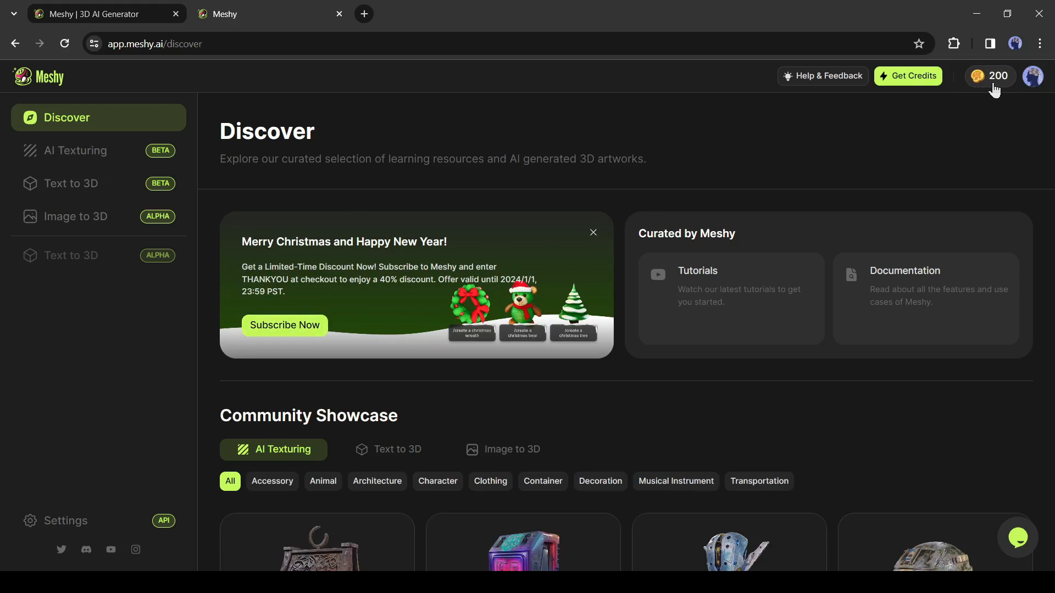
{"action": "mouse_move", "coordinate": [832, 220]}
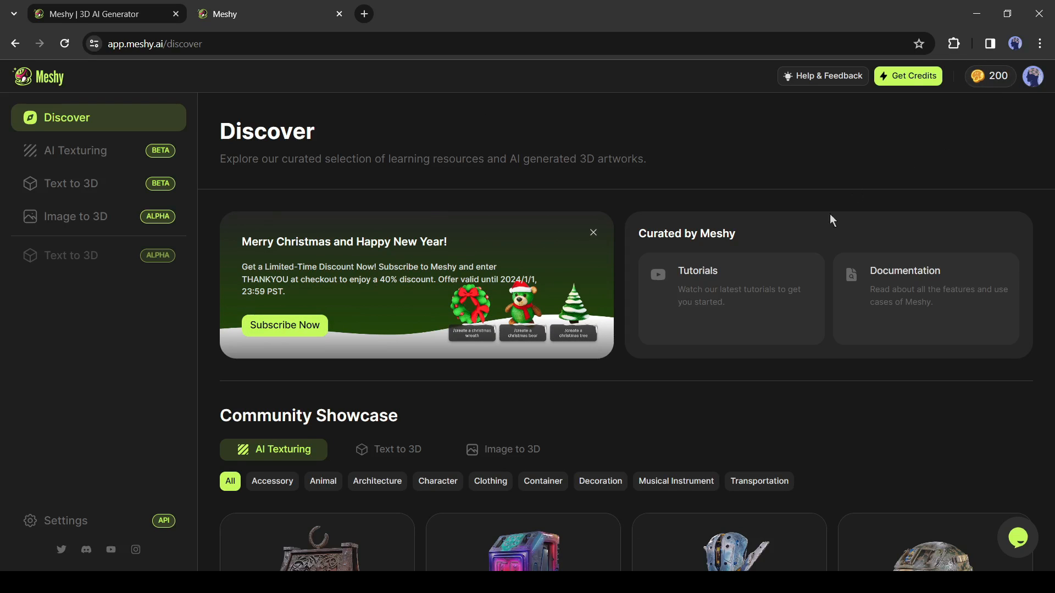
- Browse the Discover showcase and switch to the Image to 3D community tab
{"action": "scroll", "scroll_direction": "down", "scroll_amount": 3}
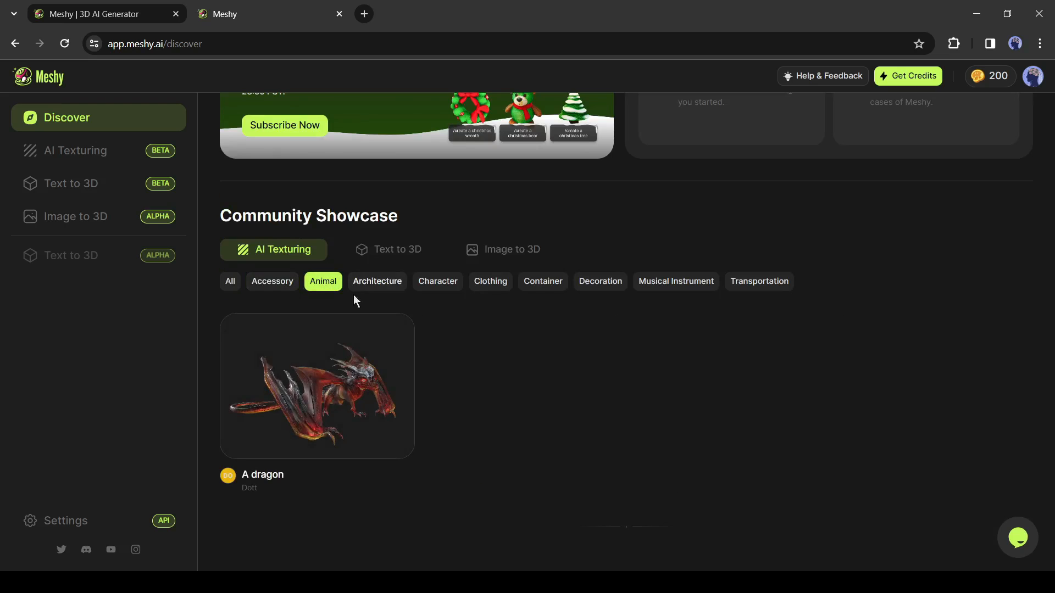
{"action": "scroll", "scroll_direction": "down", "scroll_amount": 3}
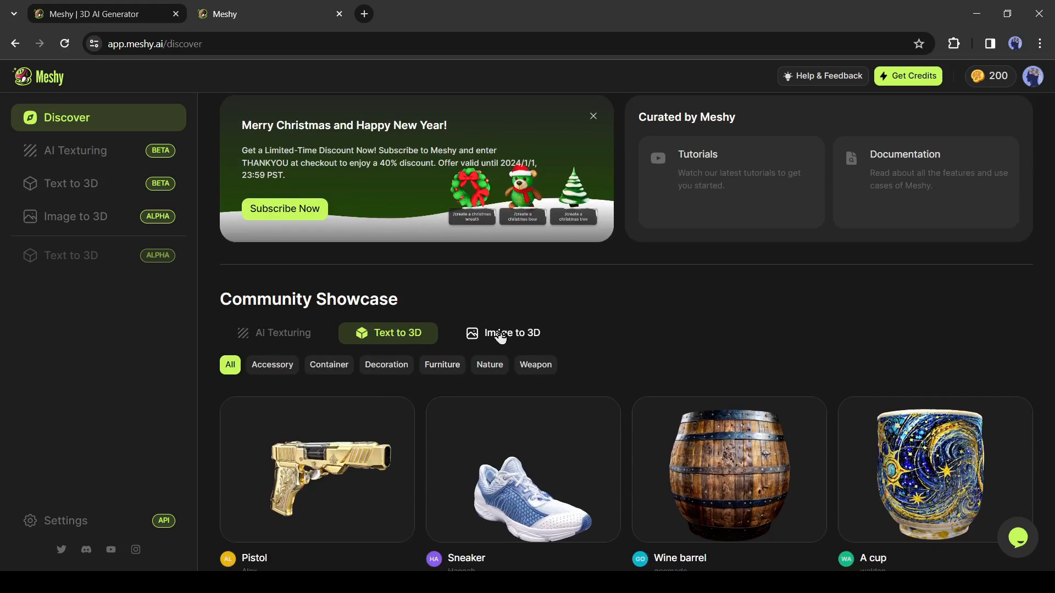
{"action": "left_click", "coordinate": [511, 332]}
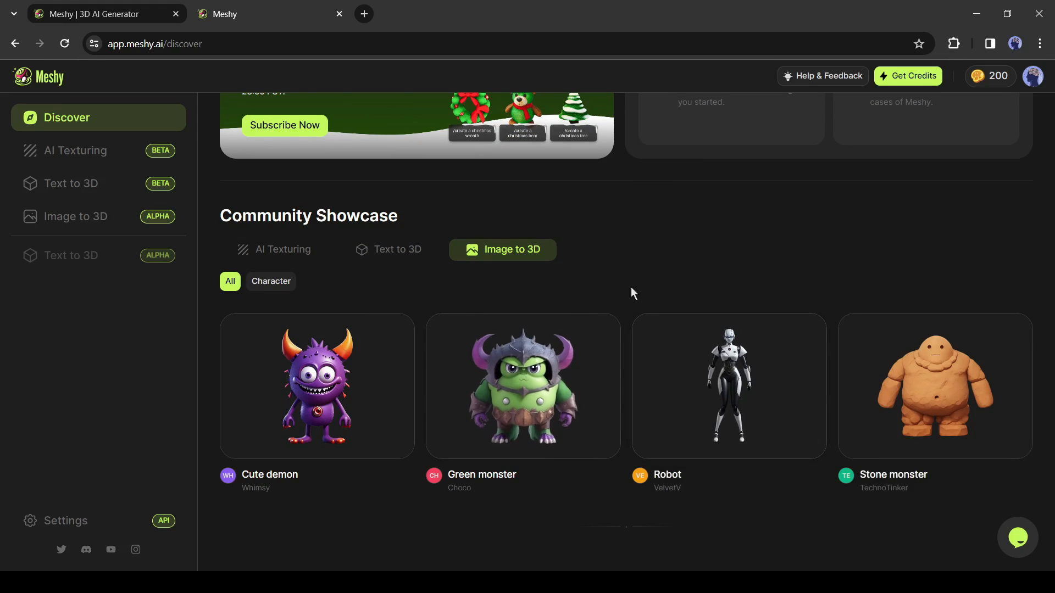
{"action": "scroll", "scroll_direction": "up", "scroll_amount": 3}
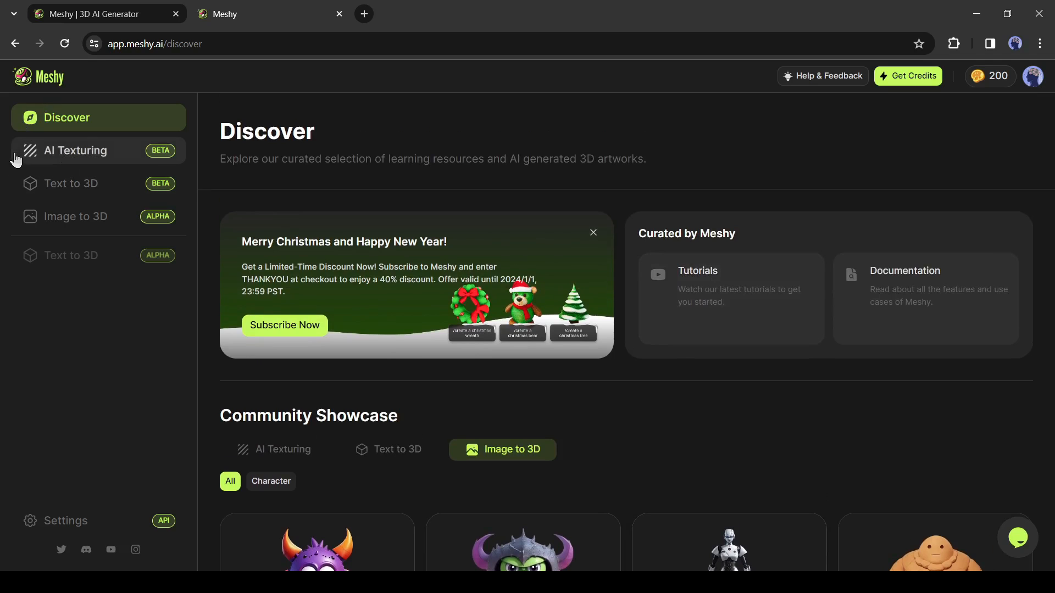
- Visit the AI Texturing and Image to 3D sections, then land in the Text to 3D workspace
{"action": "left_click", "coordinate": [74, 150]}
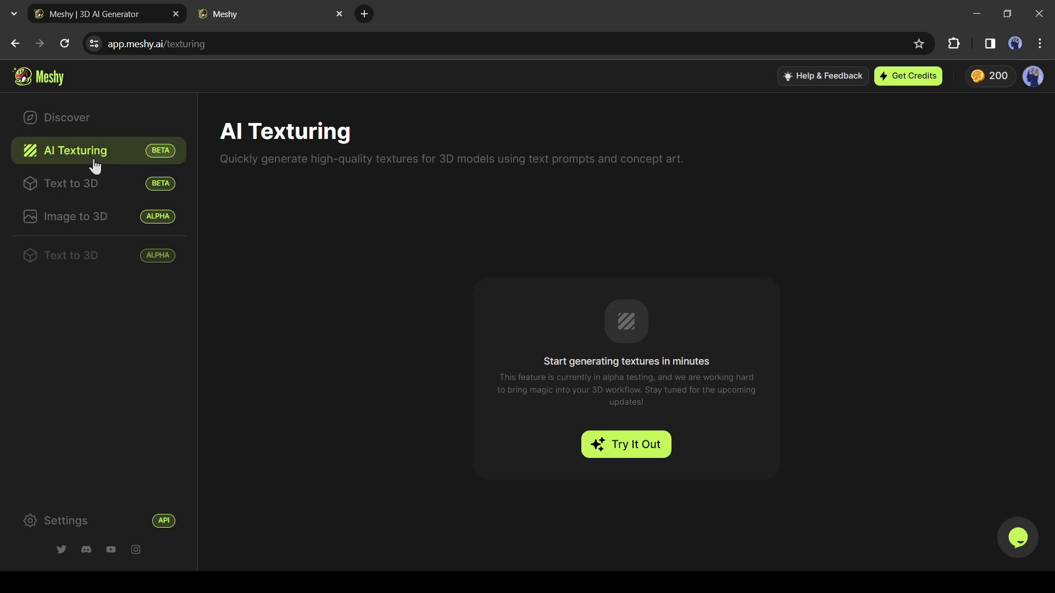
{"action": "mouse_move", "coordinate": [179, 229]}
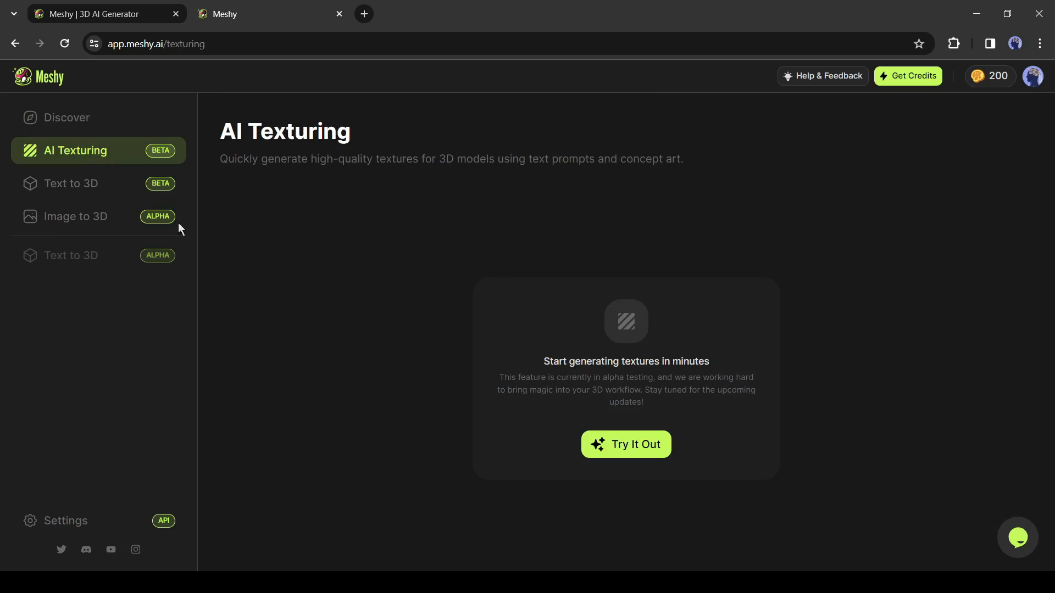
{"action": "left_click", "coordinate": [65, 118]}
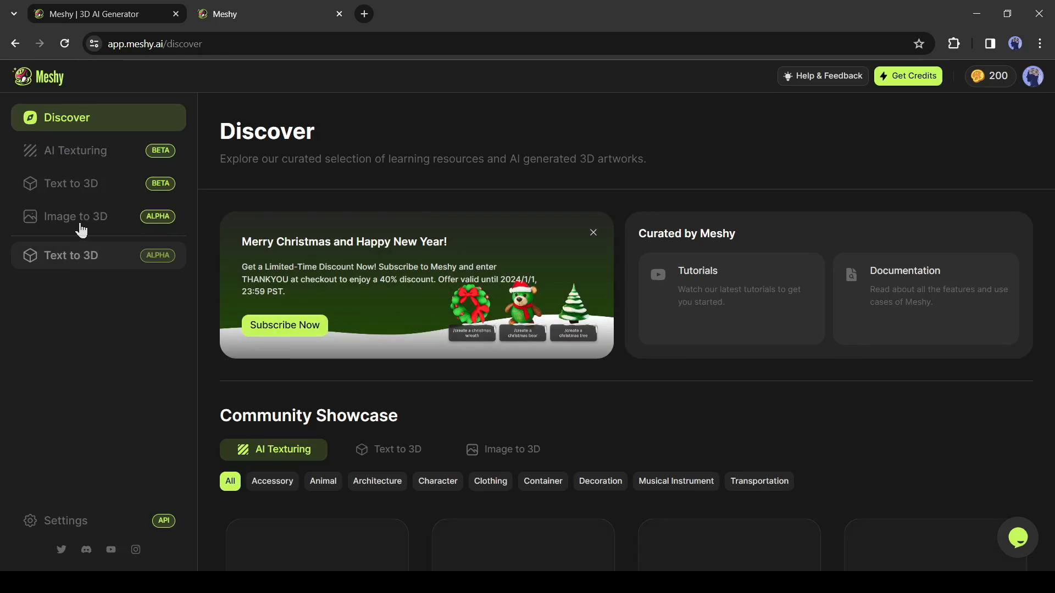
{"action": "left_click", "coordinate": [74, 217]}
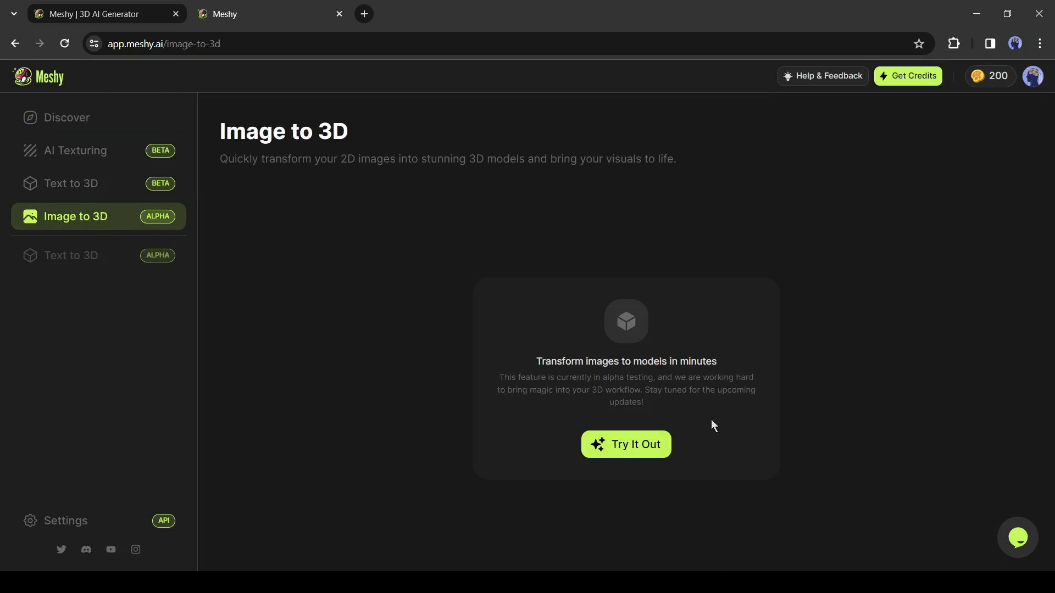
{"action": "left_click", "coordinate": [70, 184]}
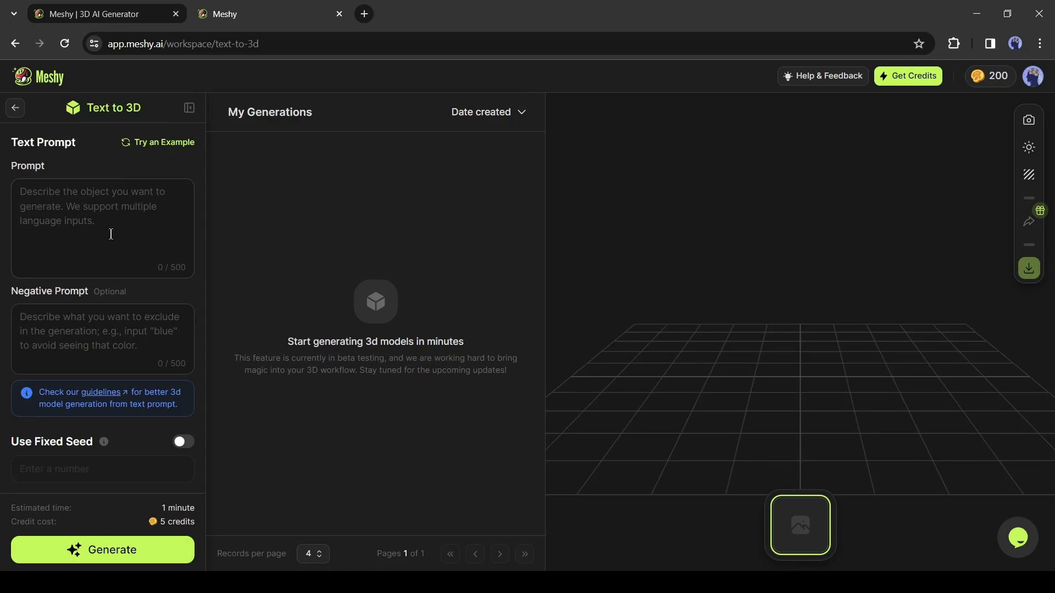
- Generate models from prompt 'A cute fennec fox' with negative prompt 'Red'
{"action": "left_click", "coordinate": [101, 228]}
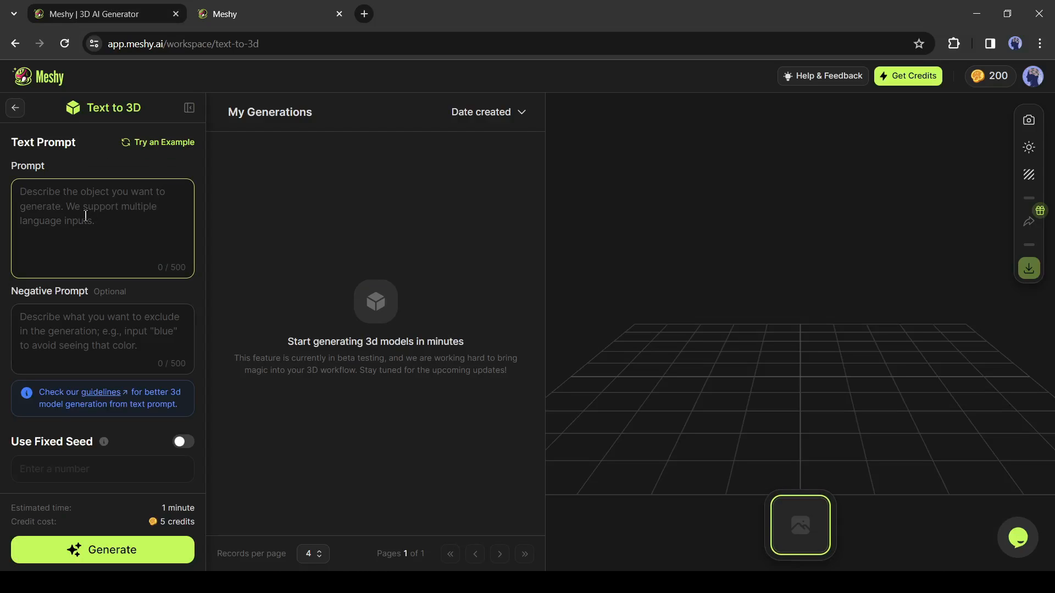
{"action": "type", "text": "A"}
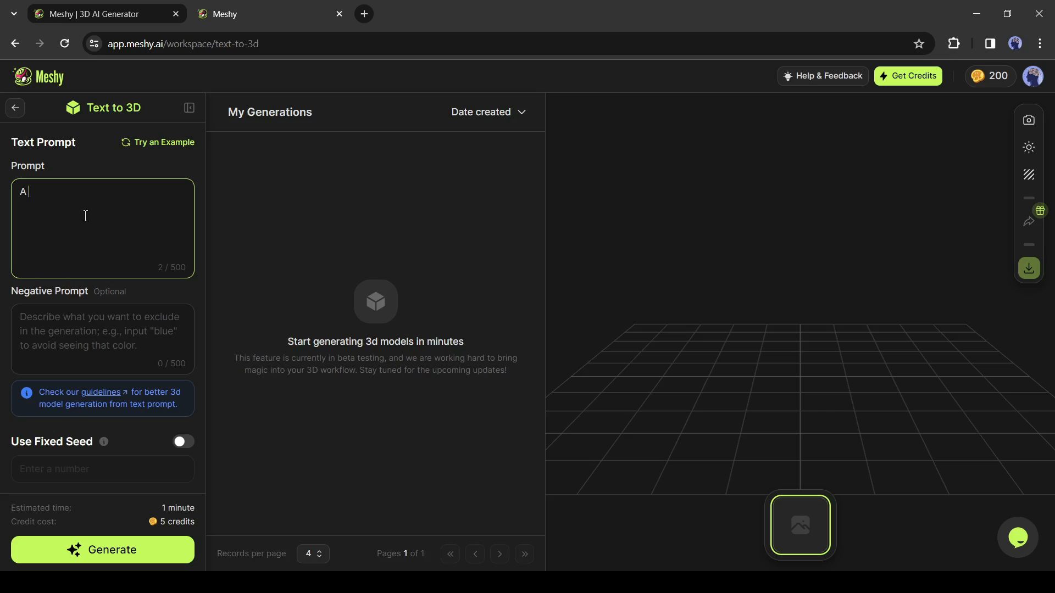
{"action": "type", "text": "cute fennec fox"}
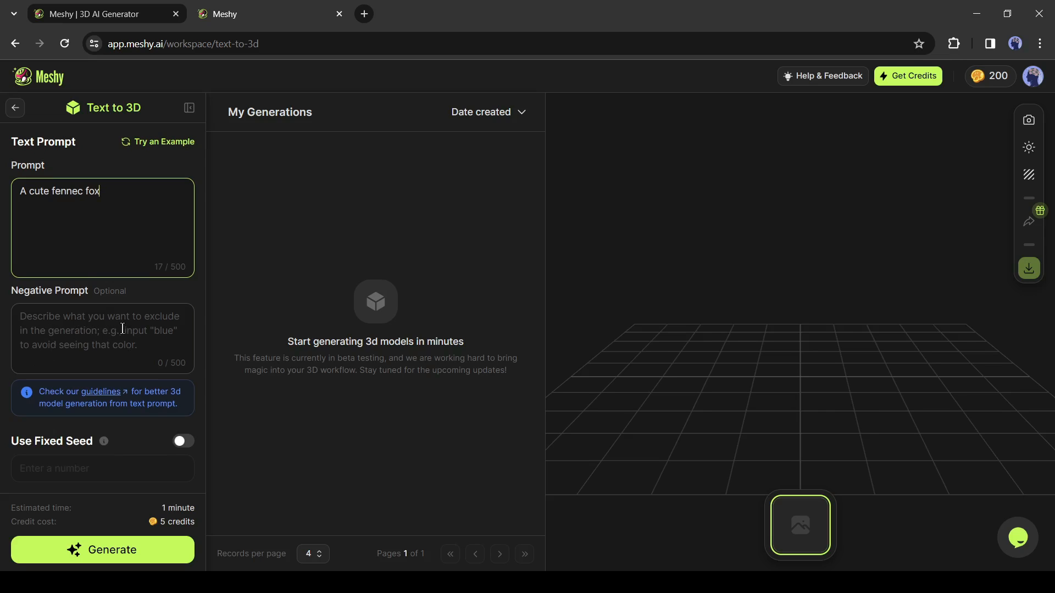
{"action": "left_click", "coordinate": [102, 339]}
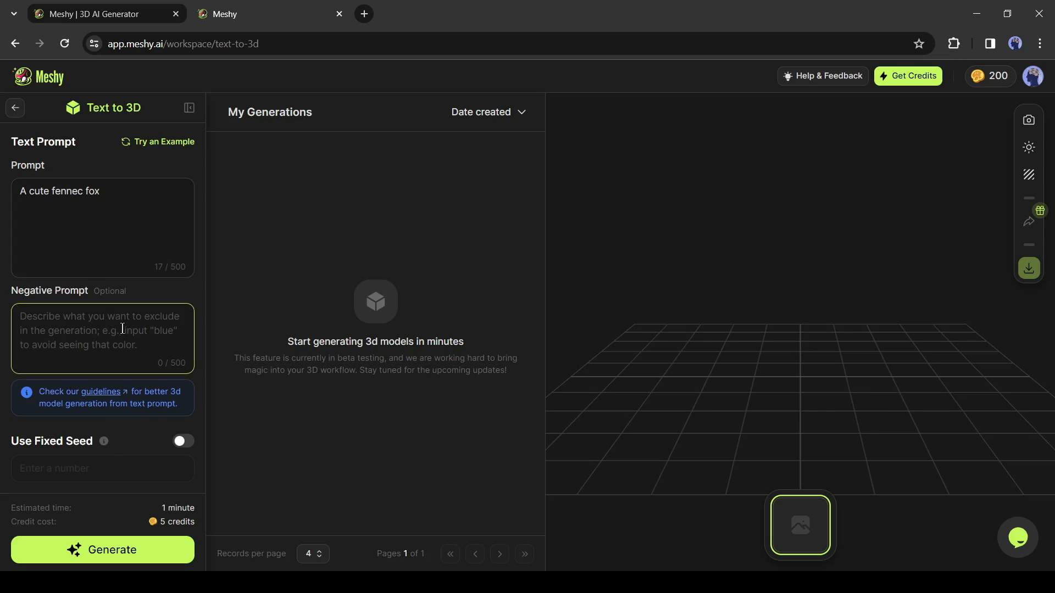
{"action": "type", "text": "Red"}
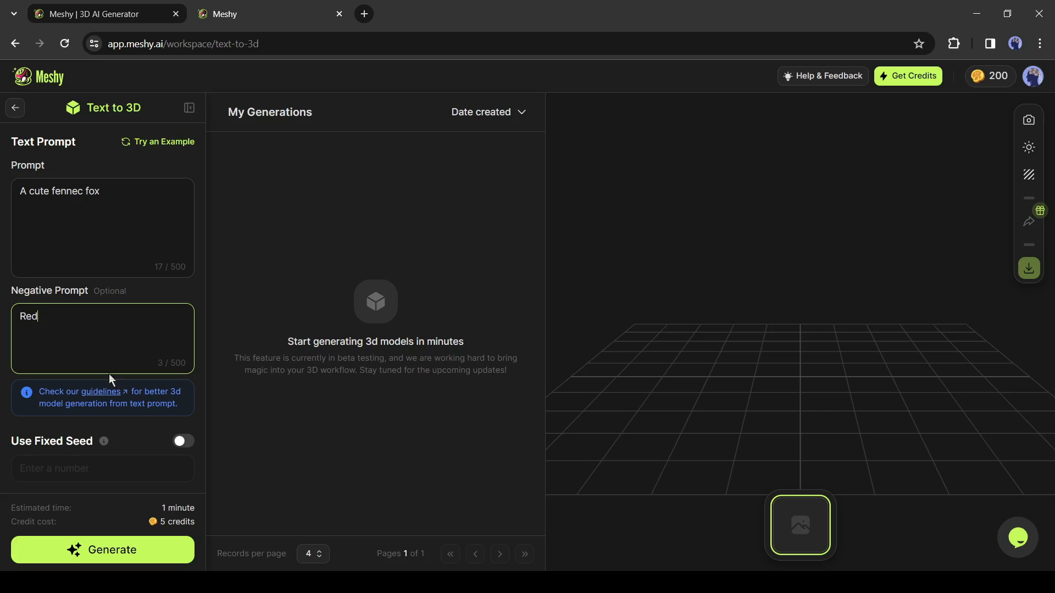
{"action": "mouse_move", "coordinate": [138, 464]}
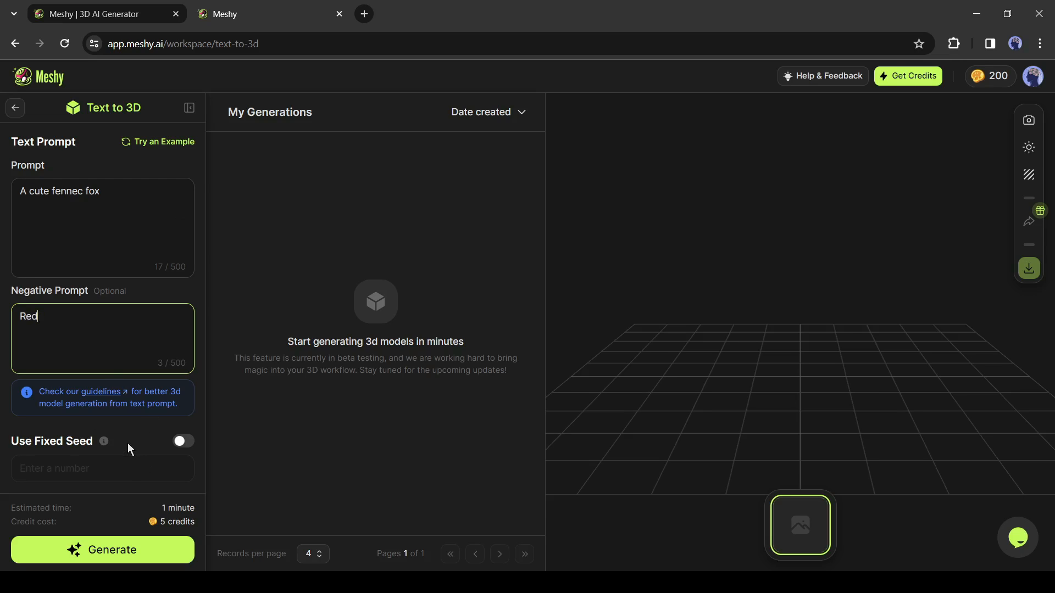
{"action": "mouse_move", "coordinate": [160, 504]}
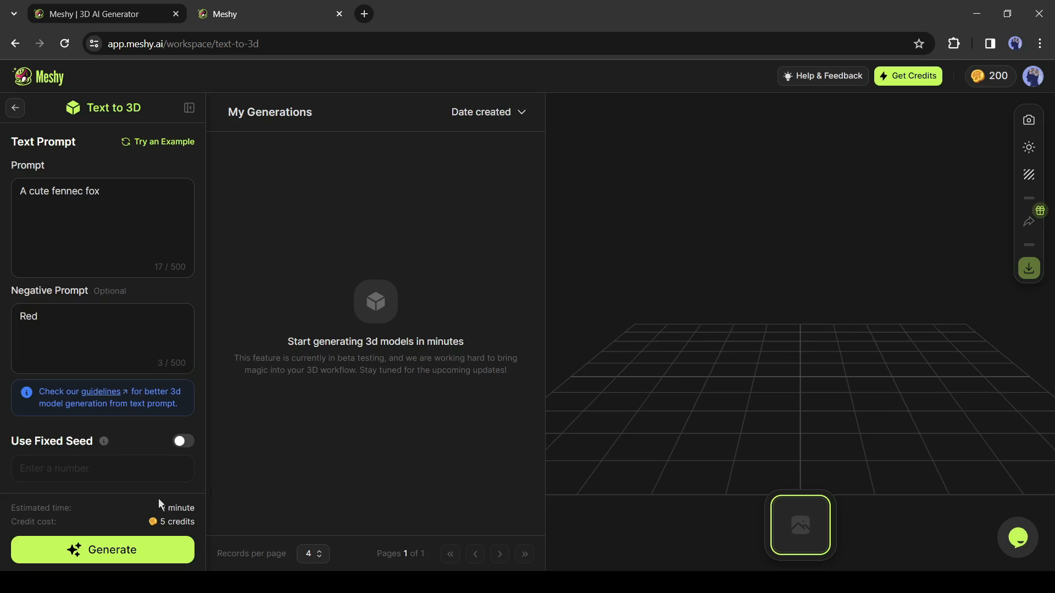
{"action": "mouse_move", "coordinate": [118, 528]}
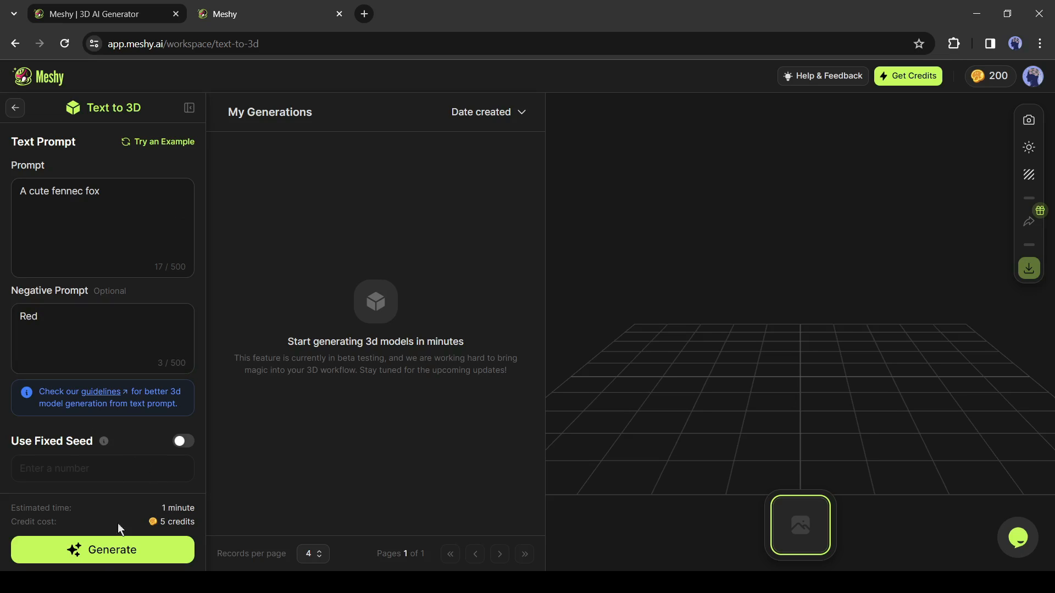
{"action": "mouse_move", "coordinate": [109, 561]}
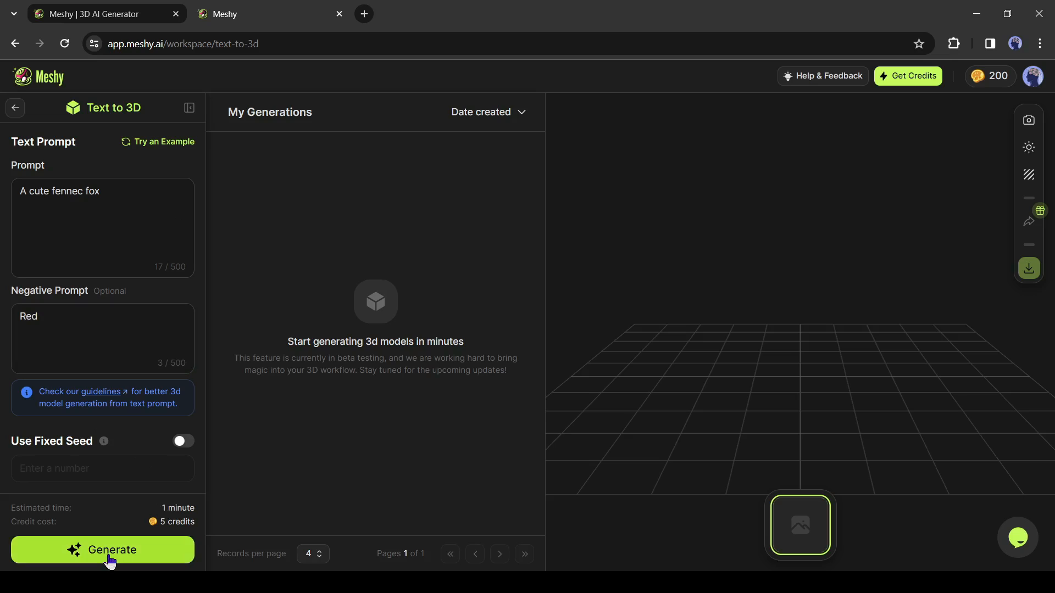
{"action": "left_click", "coordinate": [102, 550]}
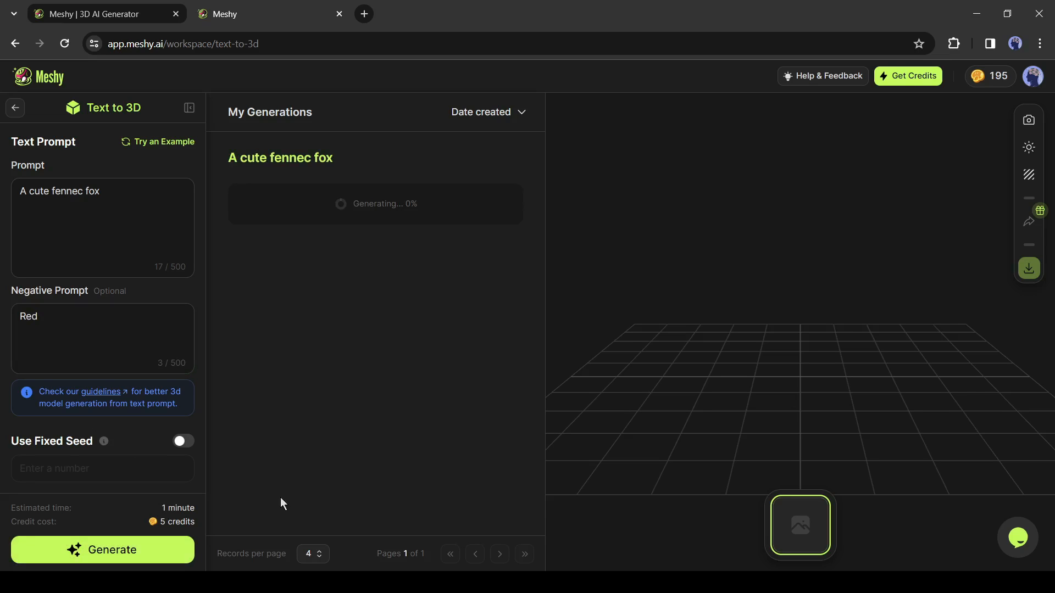
{"action": "mouse_move", "coordinate": [278, 465]}
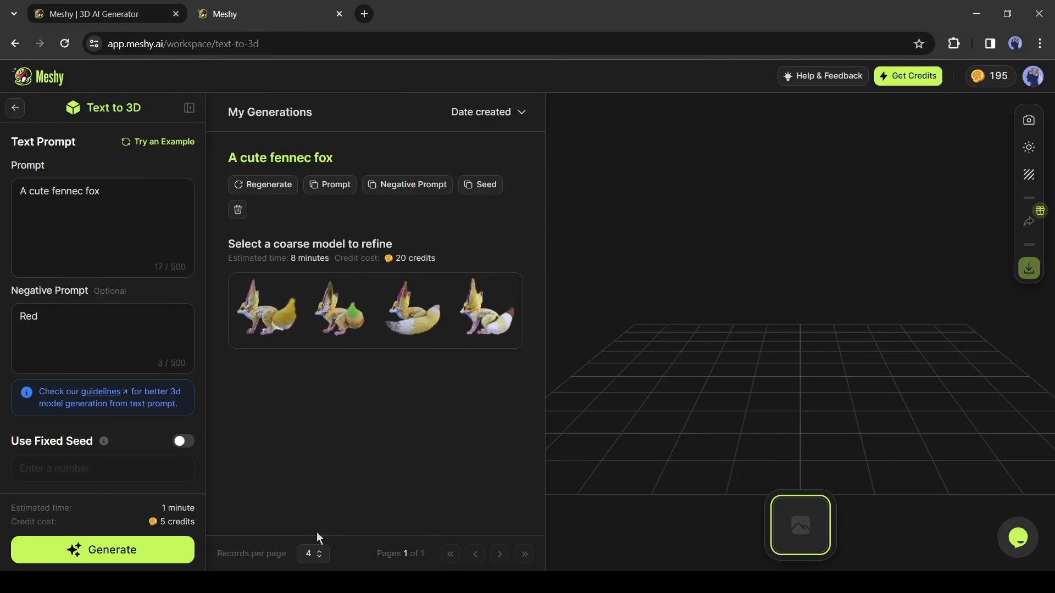
- Preview the coarse fennec fox candidates one by one in the 3D view
{"action": "left_click", "coordinate": [266, 309]}
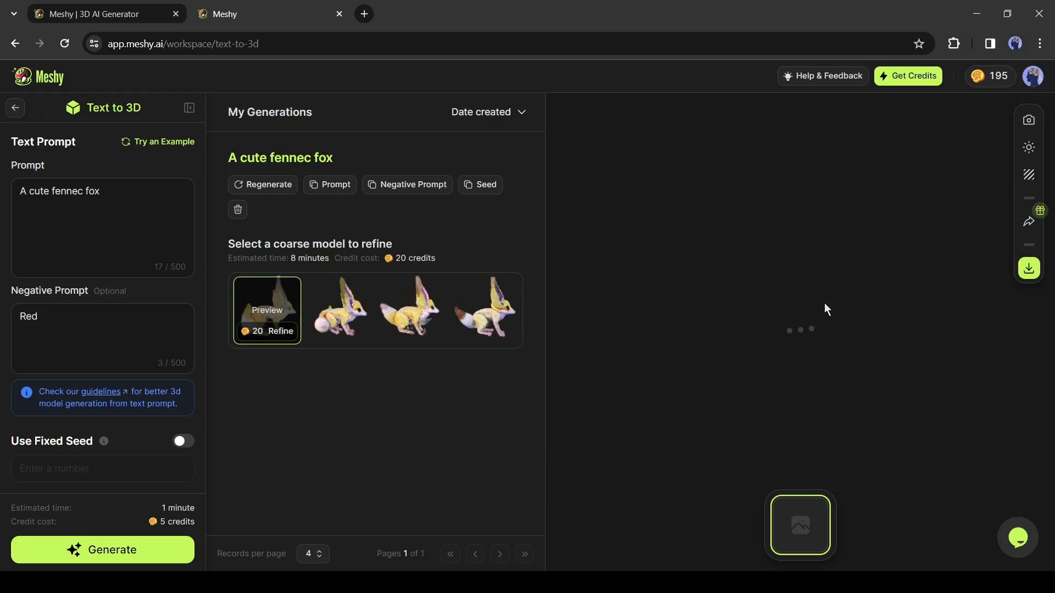
{"action": "left_click", "coordinate": [266, 309]}
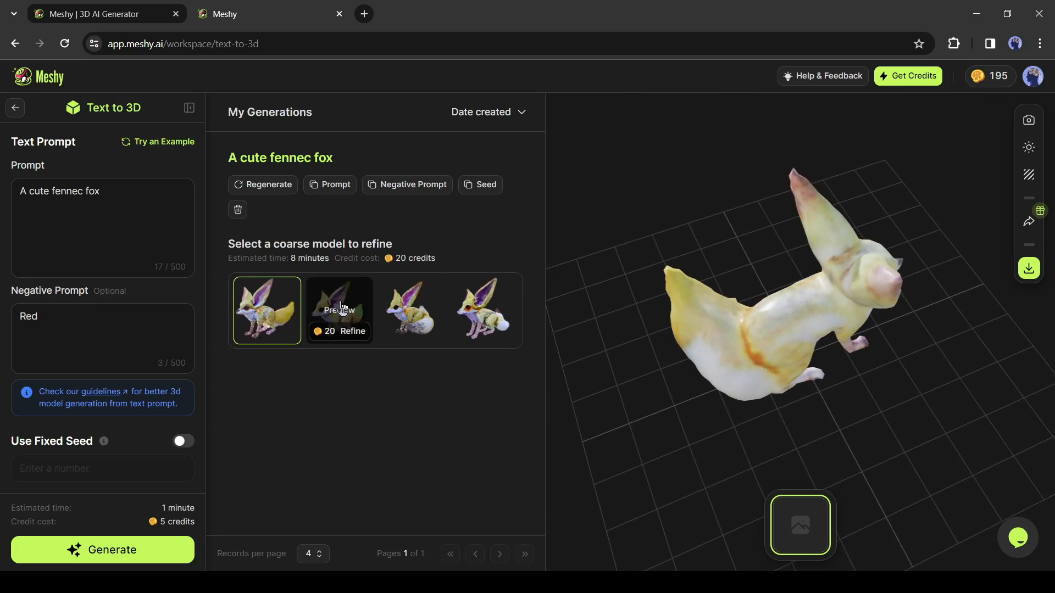
{"action": "left_click", "coordinate": [340, 309]}
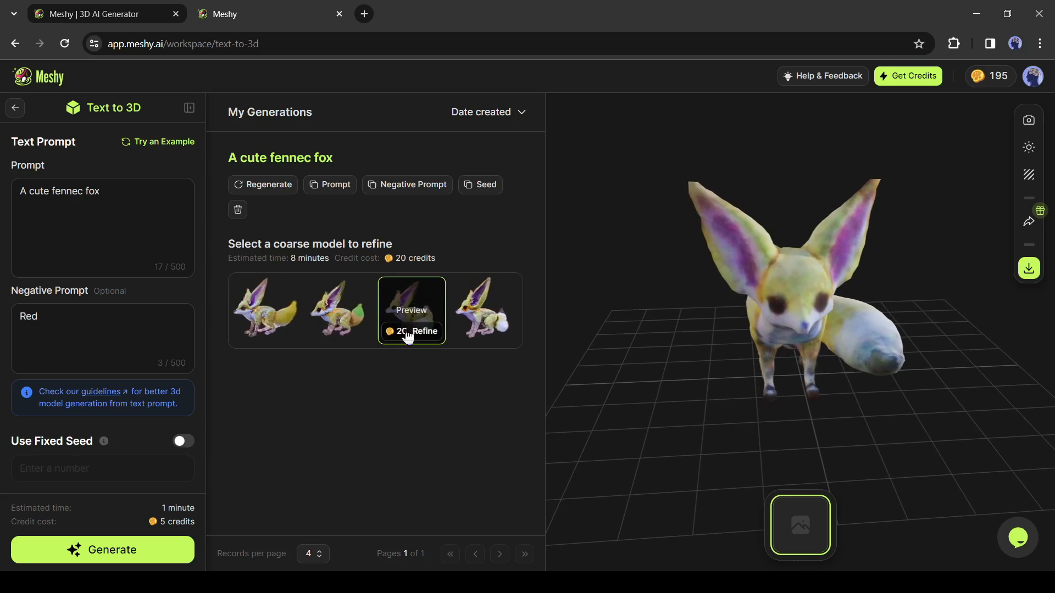
{"action": "left_click", "coordinate": [482, 310]}
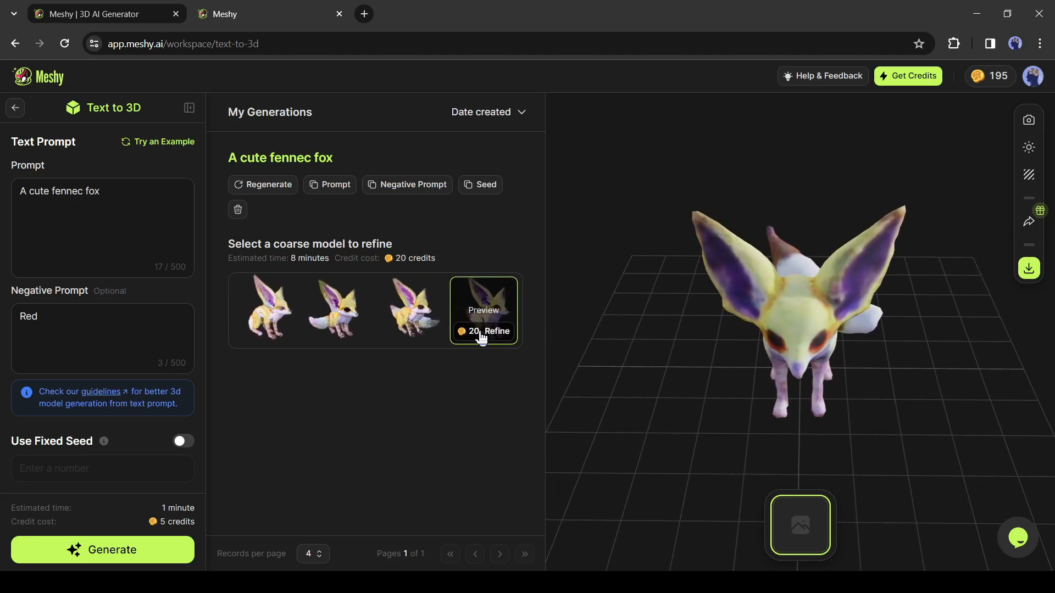
- Refine the fourth fox candidate into a textured model and inspect its colour map
{"action": "left_click", "coordinate": [496, 331]}
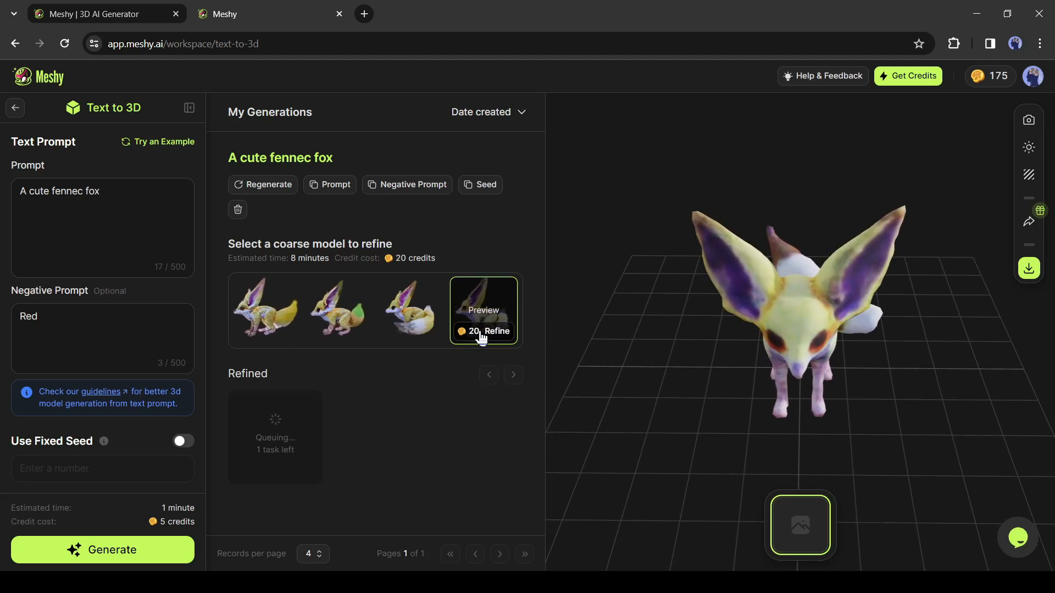
{"action": "left_click", "coordinate": [495, 331]}
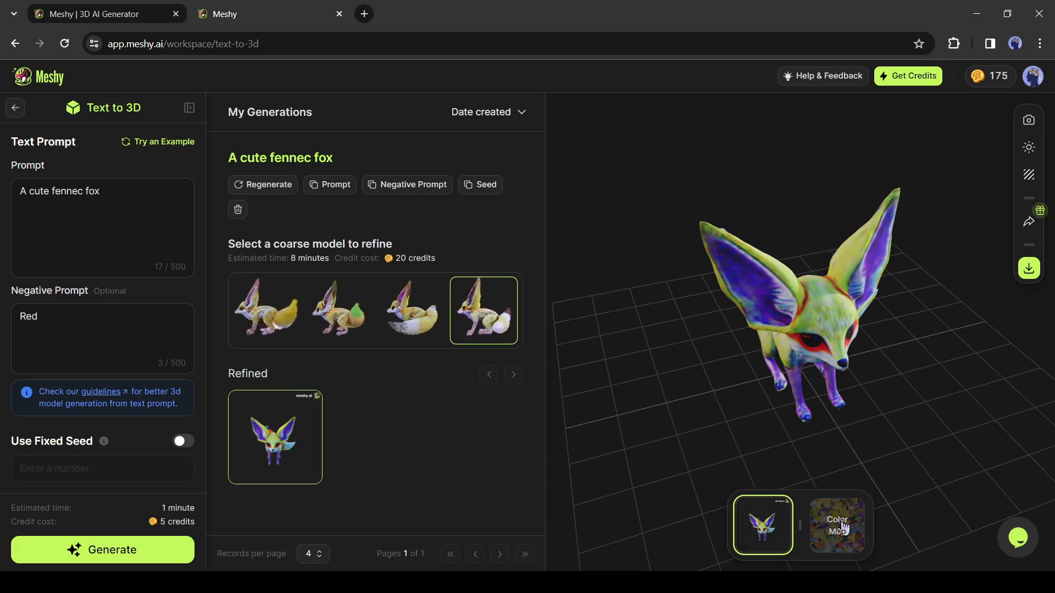
{"action": "left_click", "coordinate": [837, 525]}
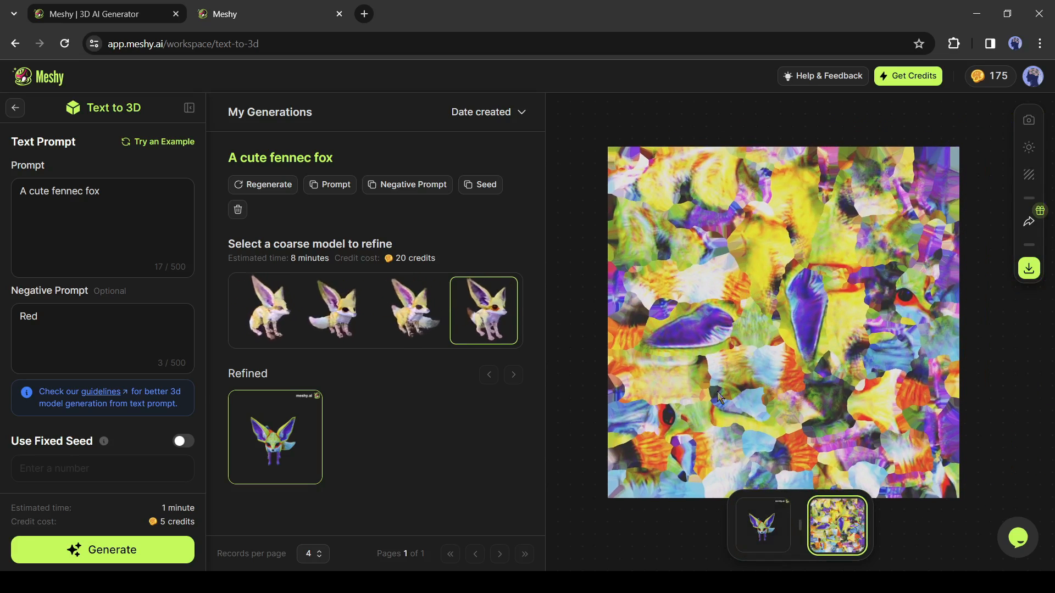
{"action": "left_click", "coordinate": [760, 526]}
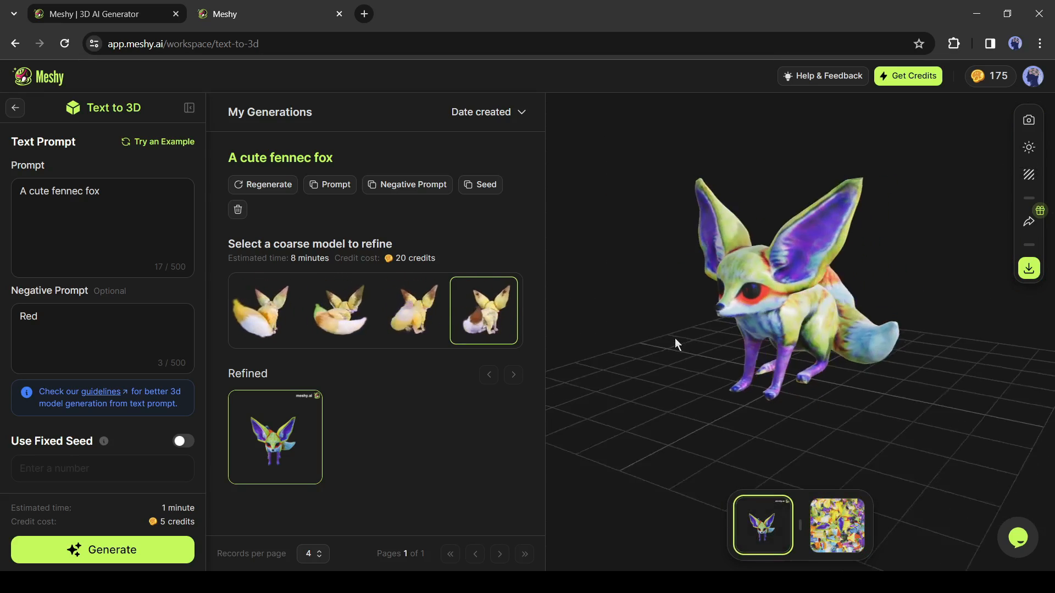
- Review the texture settings and adjust the metallic amount
{"action": "left_click", "coordinate": [1028, 174]}
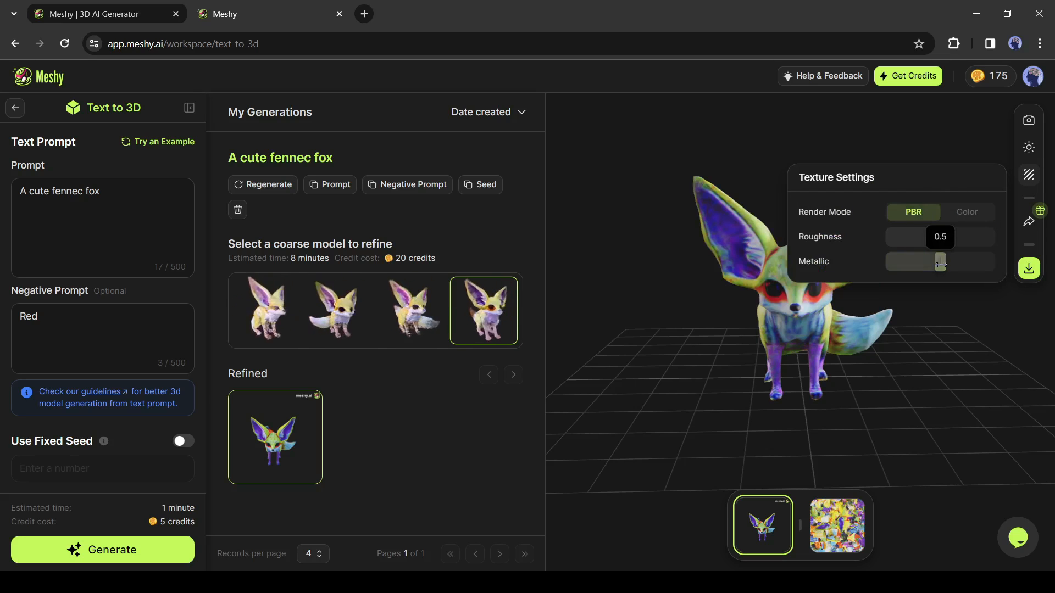
{"action": "left_click", "coordinate": [1027, 268]}
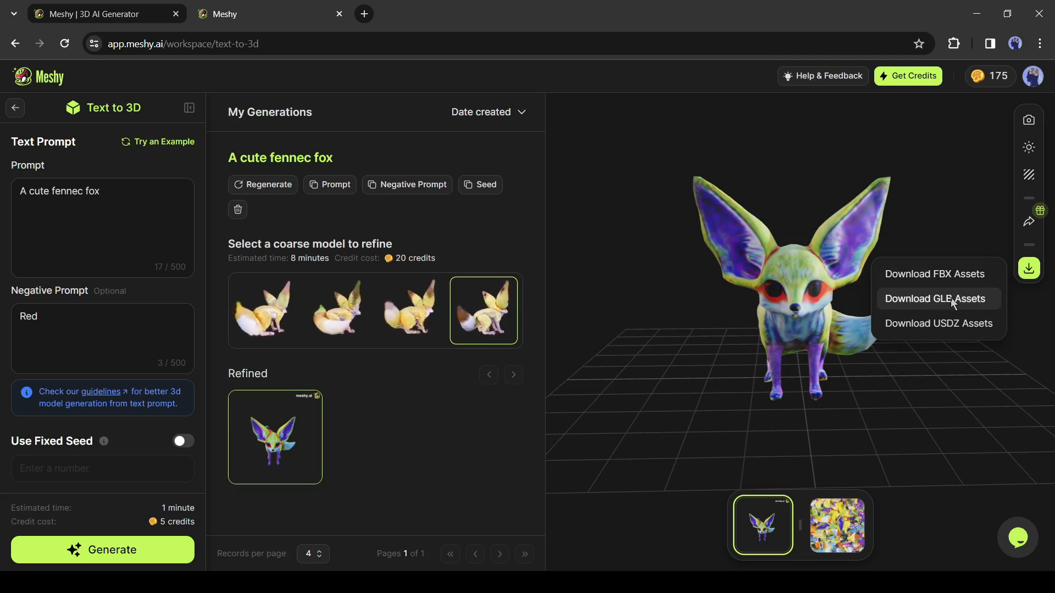
{"action": "mouse_move", "coordinate": [937, 323]}
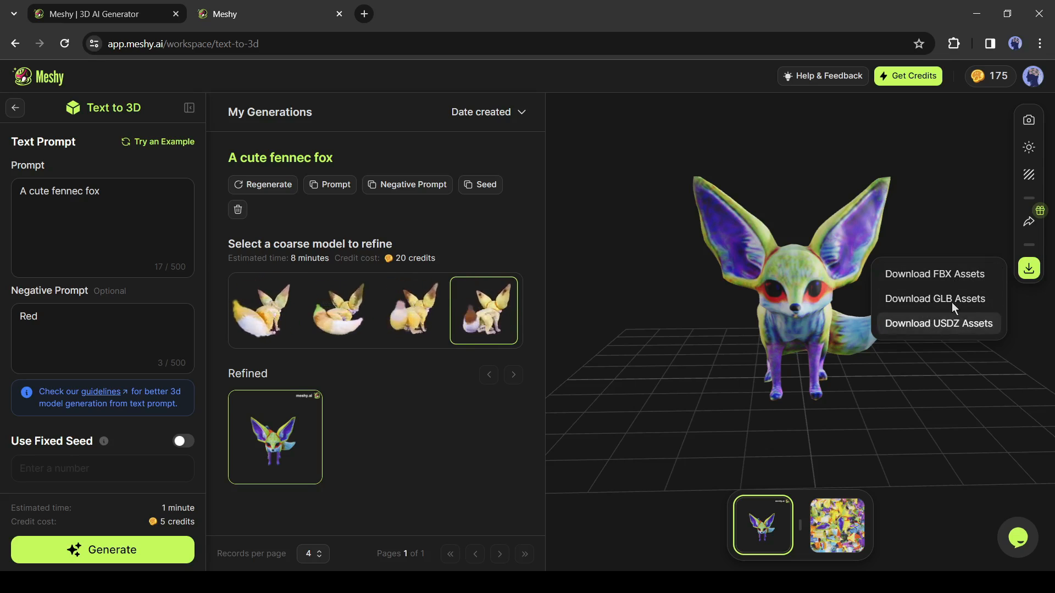
- Download the refined fox assets in a chosen format, confirming the 20-credit cost
{"action": "left_click", "coordinate": [938, 298]}
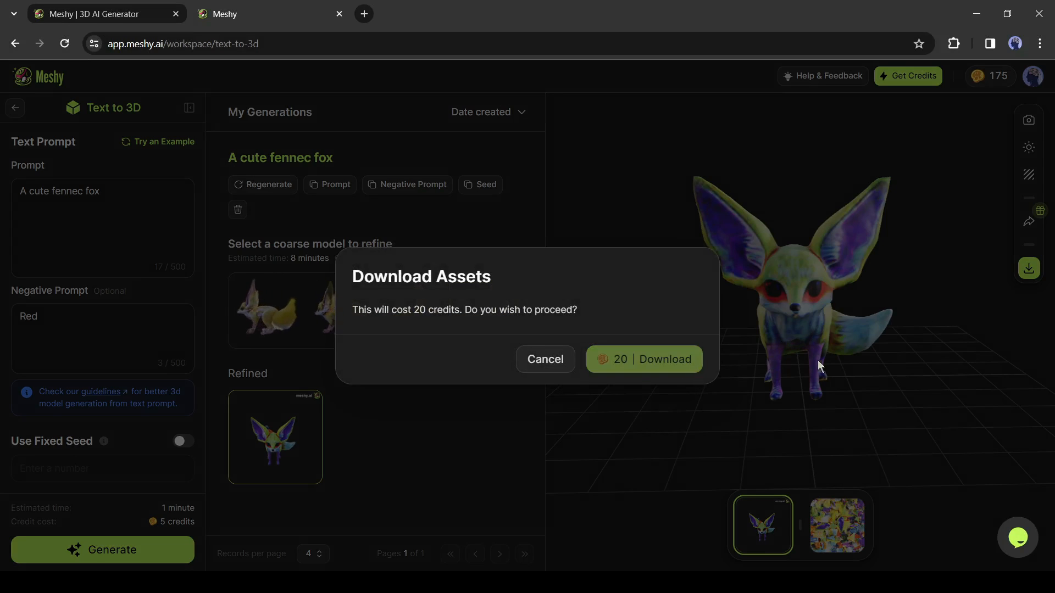
{"action": "left_click", "coordinate": [642, 358]}
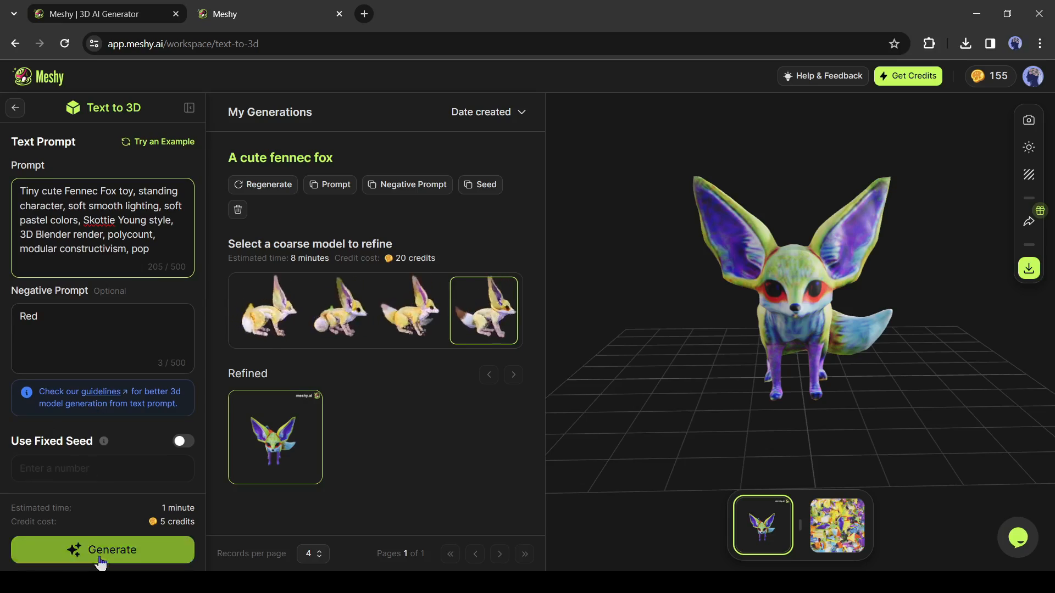
- Generate toy-style fennec fox candidates from the long prompt and preview the new thumbnails
{"action": "left_click", "coordinate": [102, 549]}
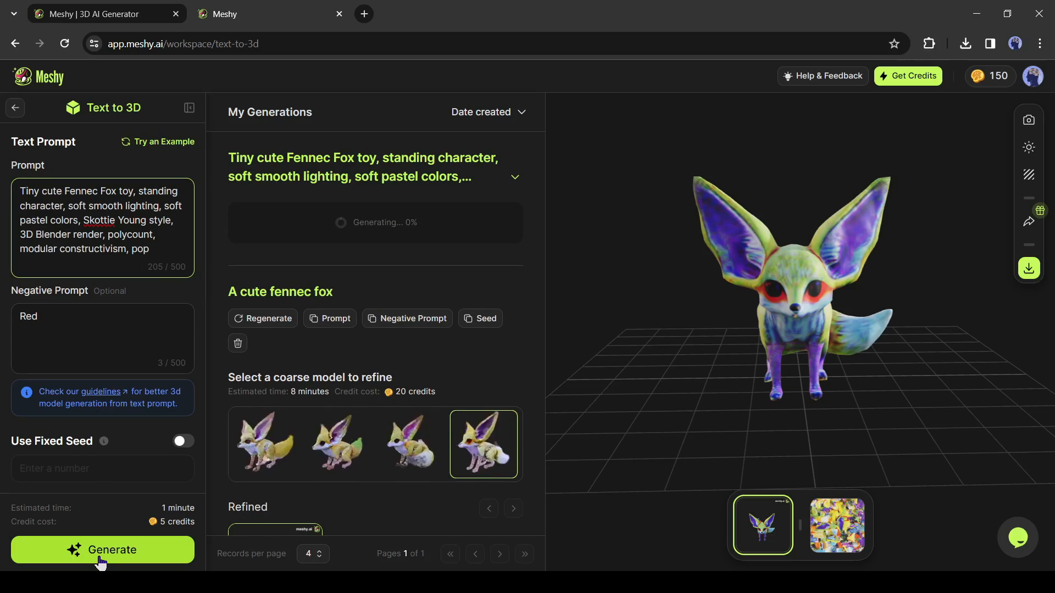
{"action": "left_click", "coordinate": [102, 550]}
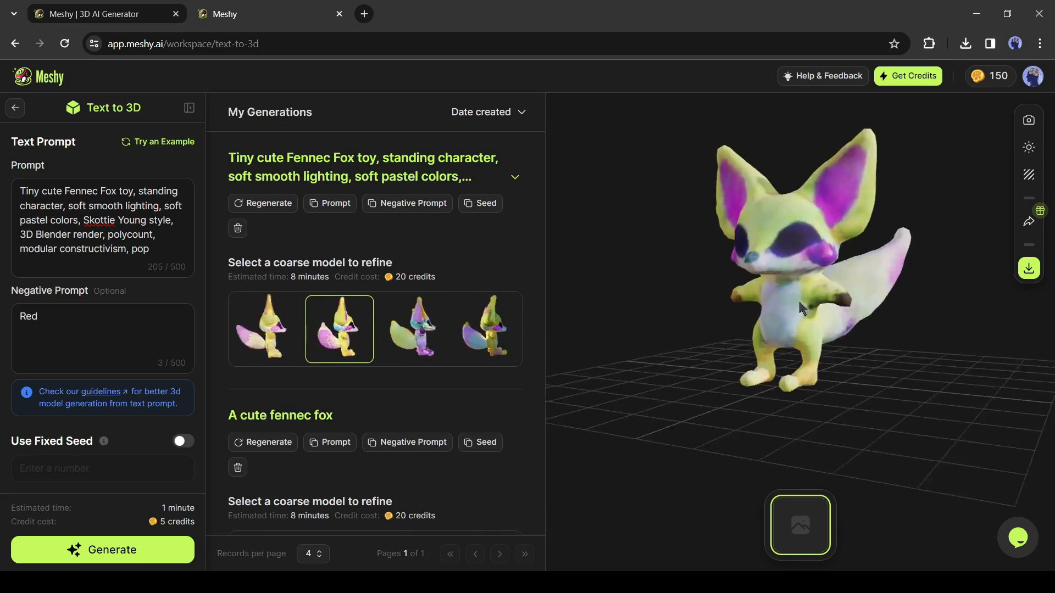
{"action": "left_click", "coordinate": [411, 328]}
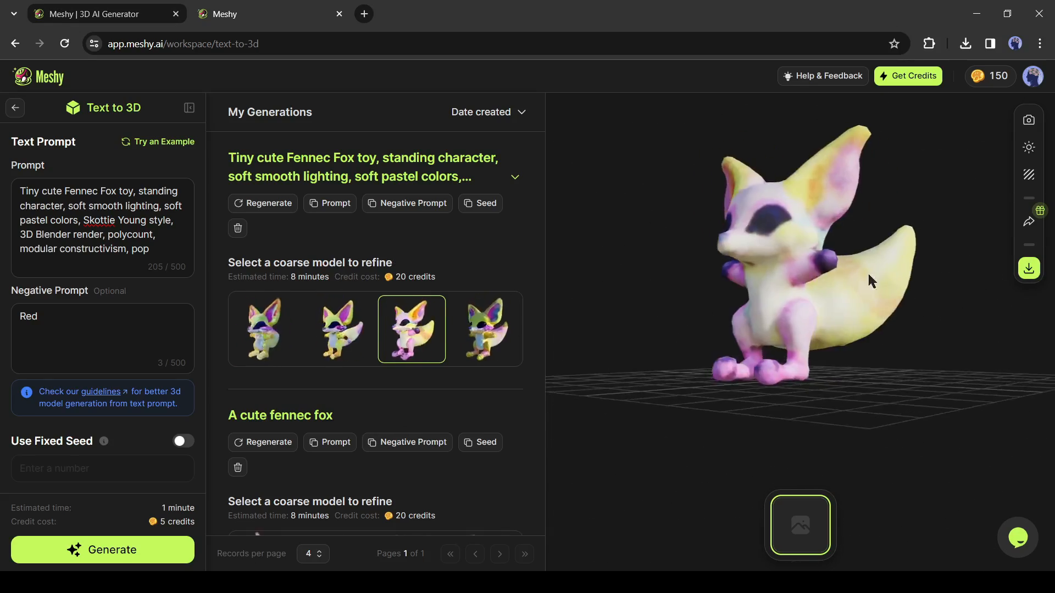
{"action": "left_click", "coordinate": [340, 329]}
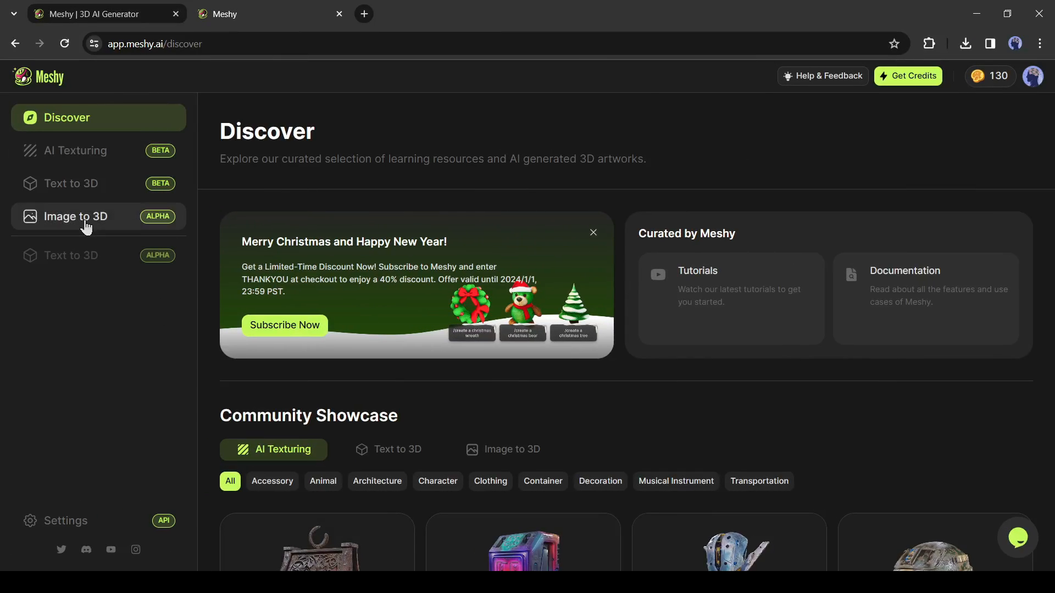
- Start an Image to 3D job named Max with the cartoon guitar-boy picture and PBR maps enabled
{"action": "left_click", "coordinate": [75, 217]}
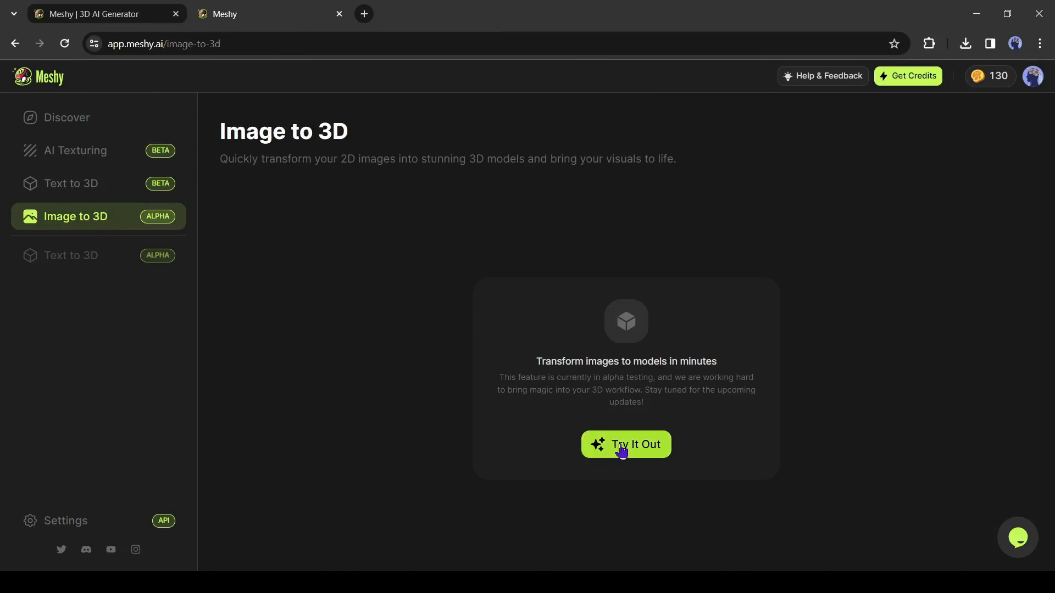
{"action": "left_click", "coordinate": [625, 444]}
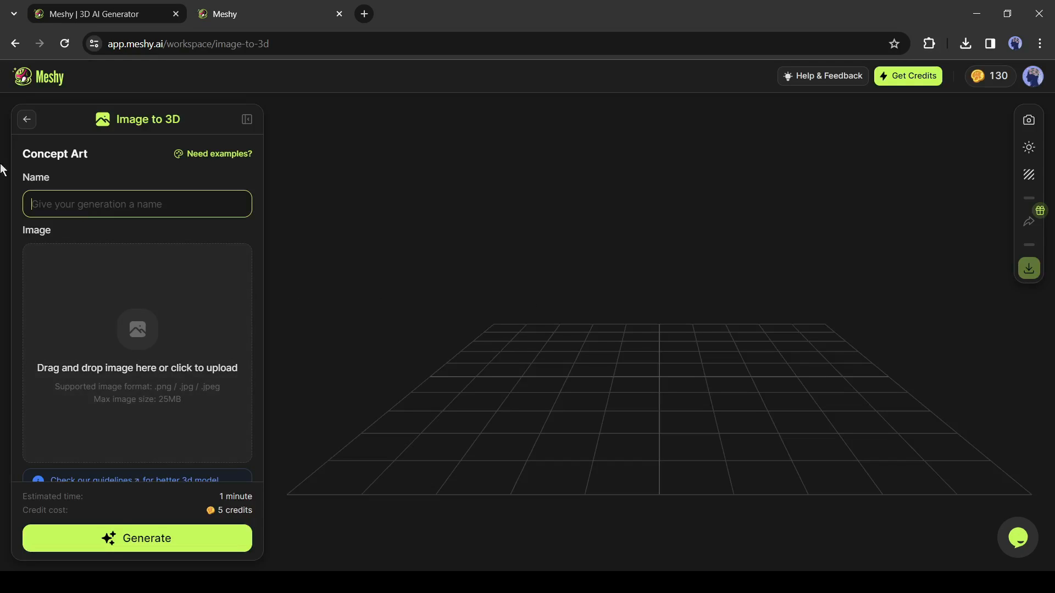
{"action": "type", "text": "Max"}
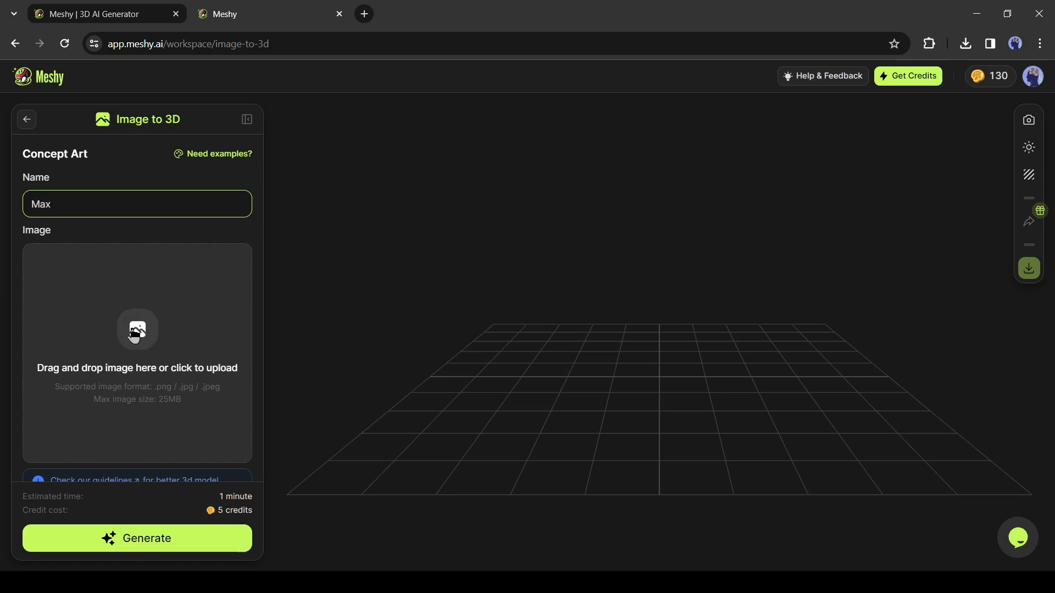
{"action": "mouse_move", "coordinate": [232, 415]}
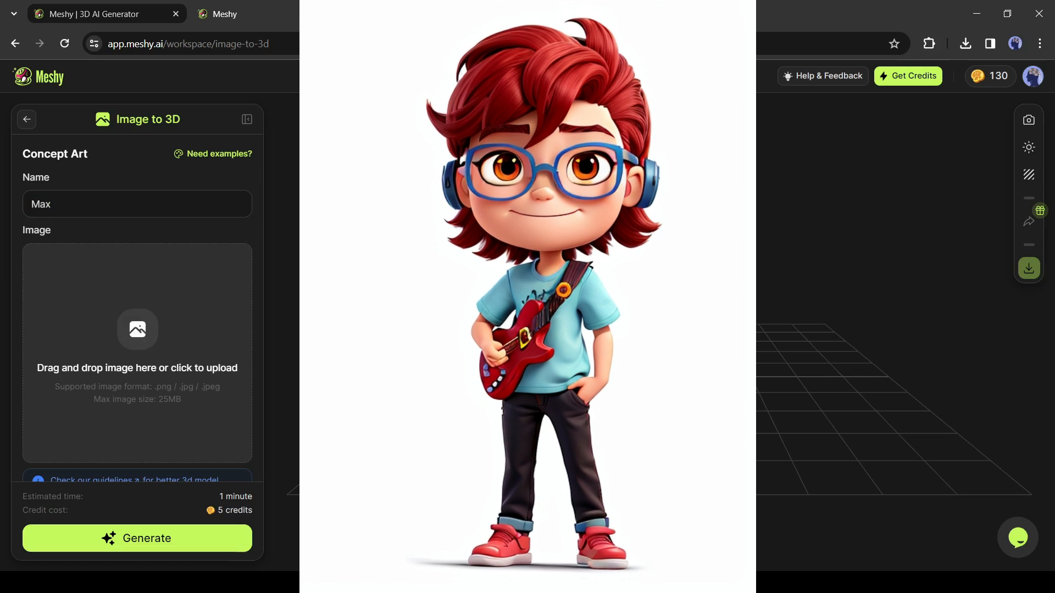
{"action": "left_click", "coordinate": [137, 352]}
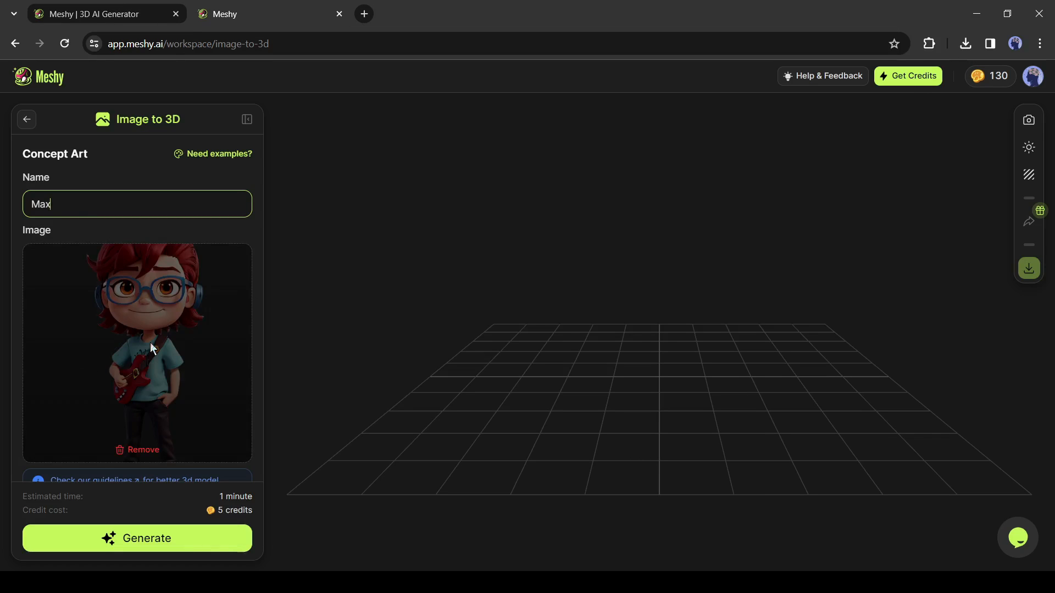
{"action": "scroll", "scroll_direction": "down", "scroll_amount": 3}
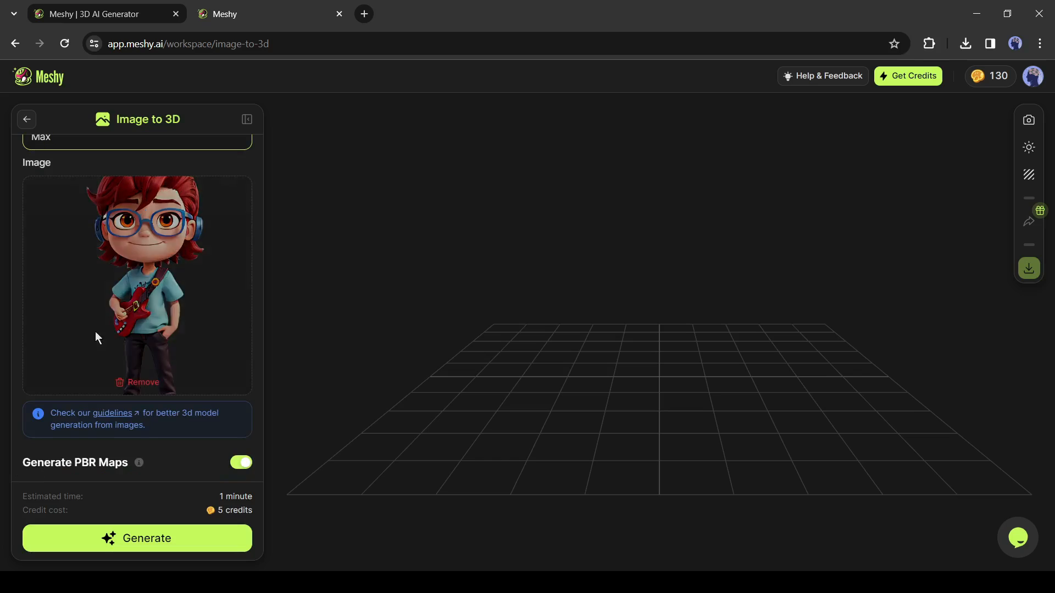
{"action": "mouse_move", "coordinate": [159, 538]}
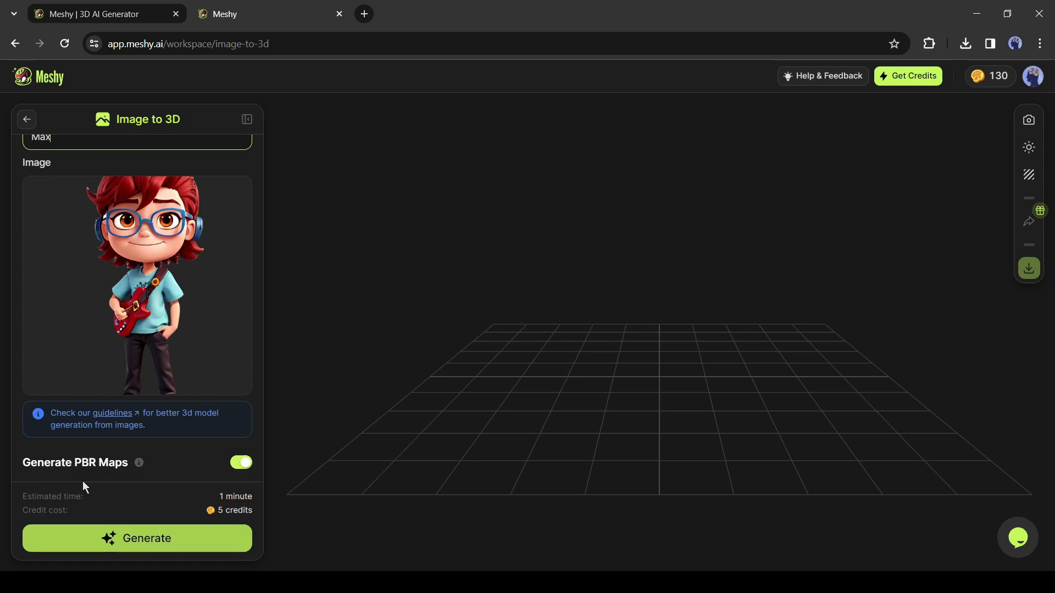
- Generate the guitar character model and inspect its metallic and normal maps before returning to the 3D view
{"action": "left_click", "coordinate": [112, 413]}
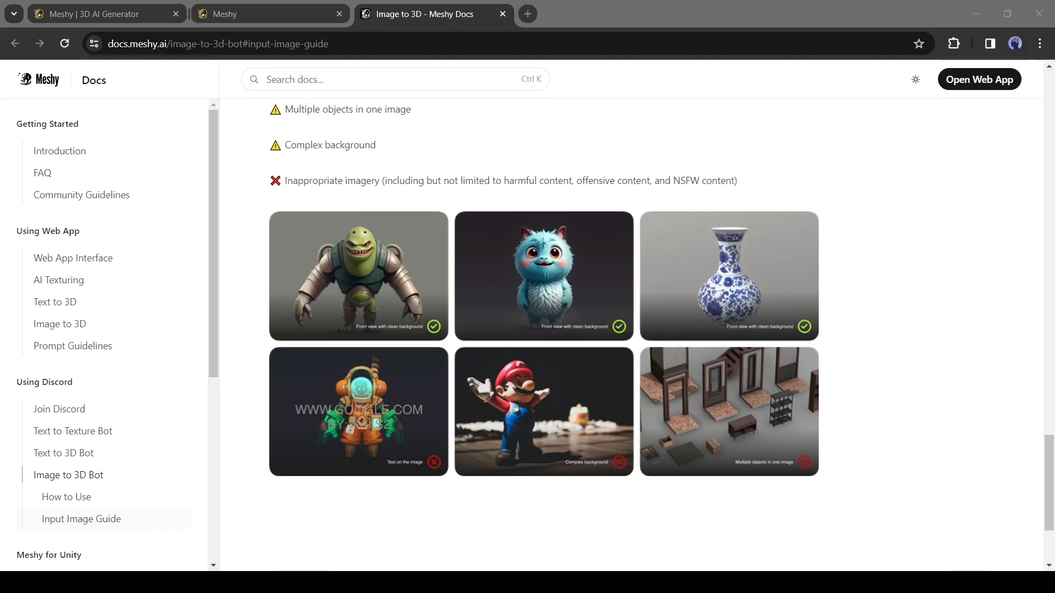
{"action": "mouse_move", "coordinate": [570, 285]}
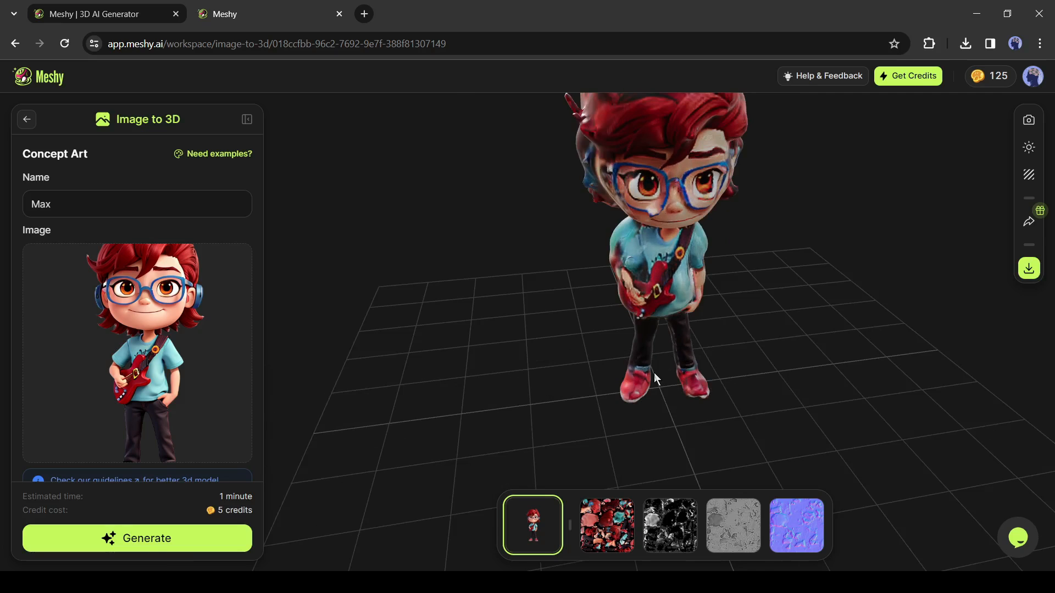
{"action": "scroll", "scroll_direction": "down", "scroll_amount": 3}
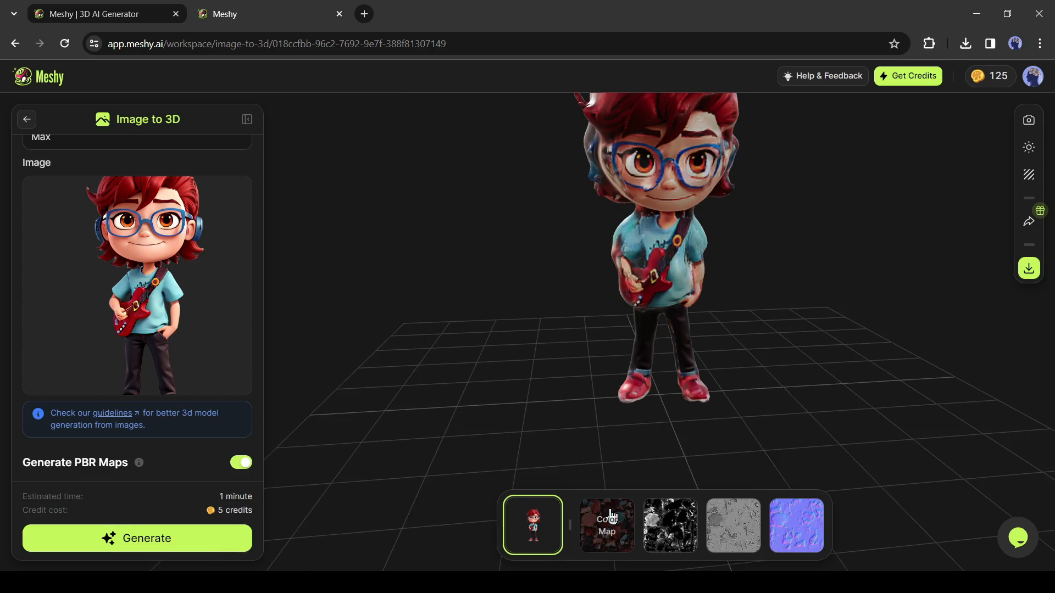
{"action": "left_click", "coordinate": [669, 525]}
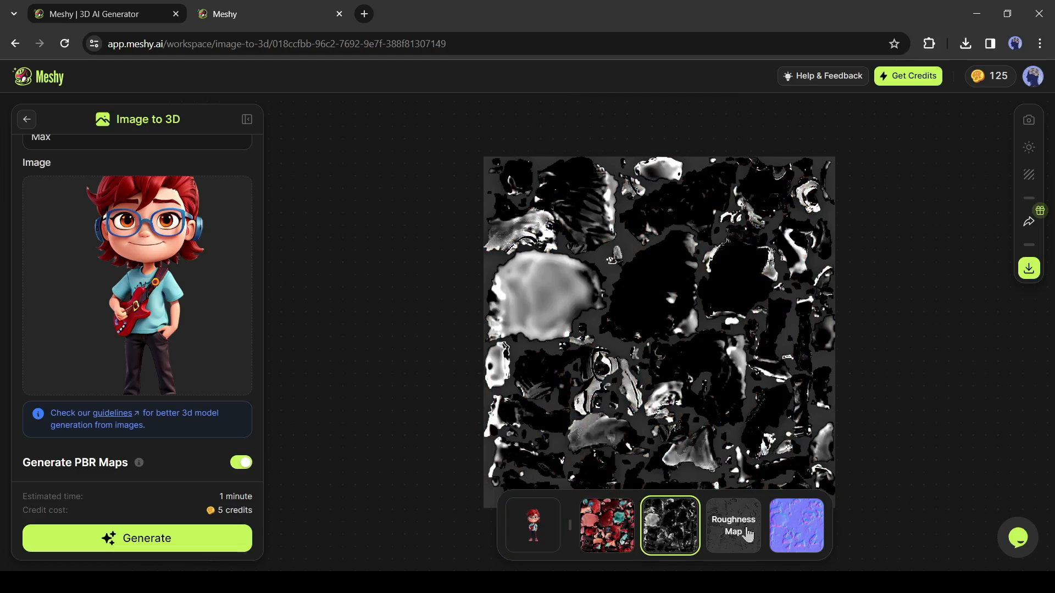
{"action": "left_click", "coordinate": [796, 526]}
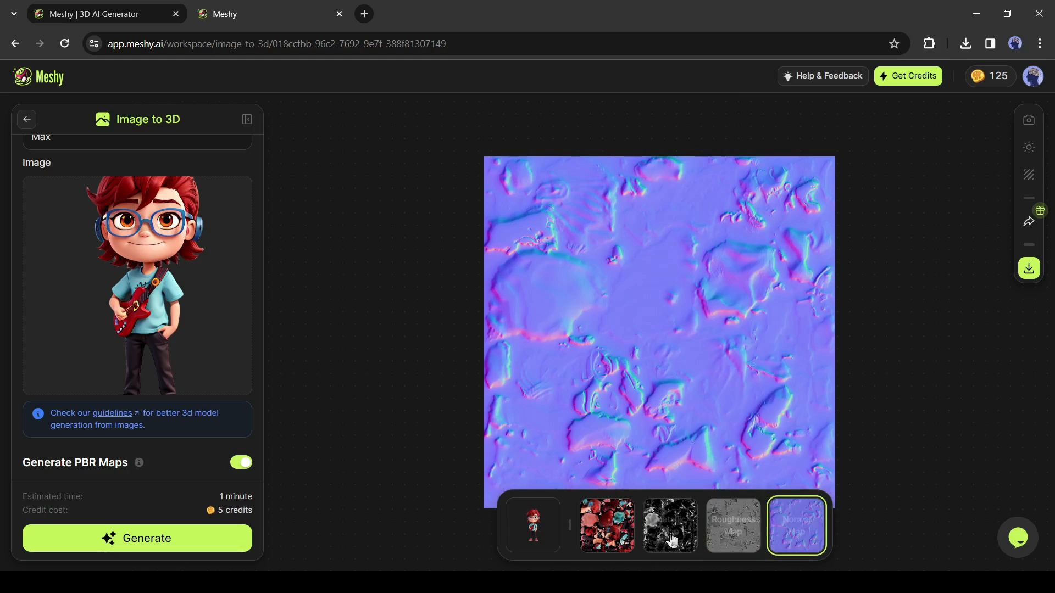
{"action": "left_click", "coordinate": [532, 525]}
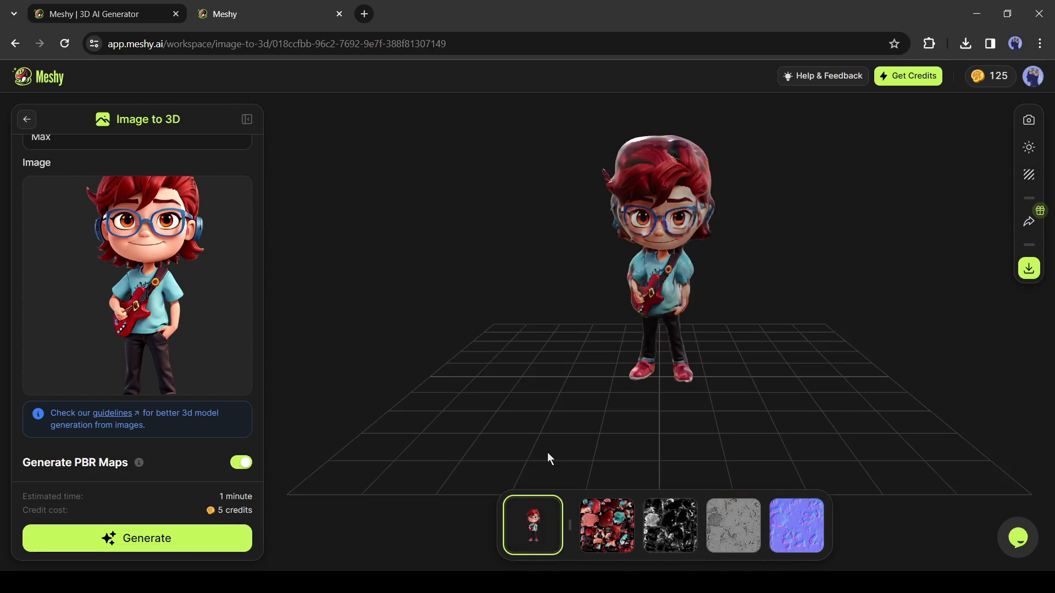
{"action": "mouse_move", "coordinate": [199, 451]}
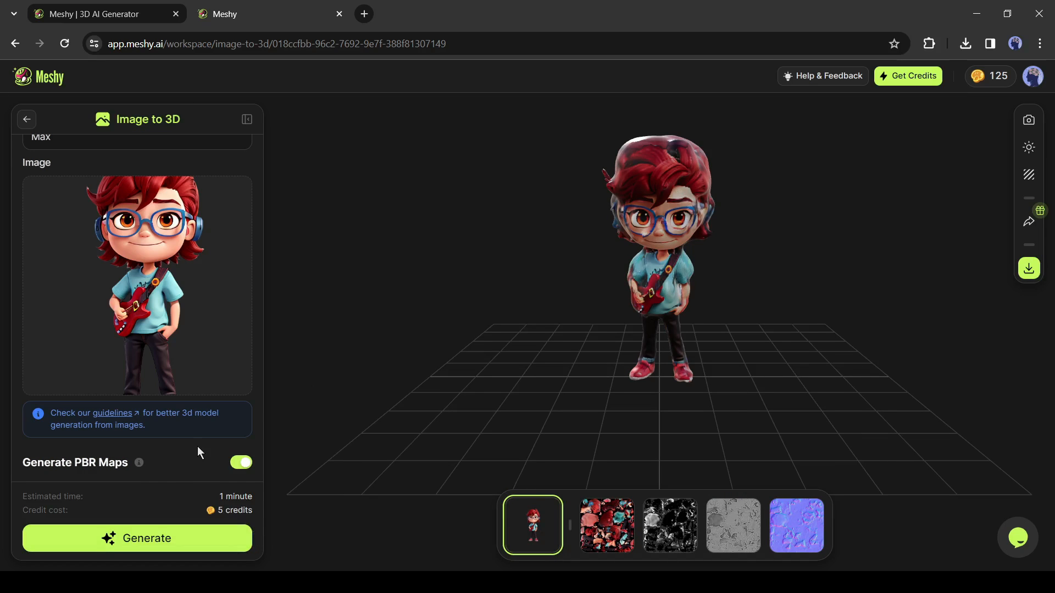
{"action": "mouse_move", "coordinate": [187, 439]}
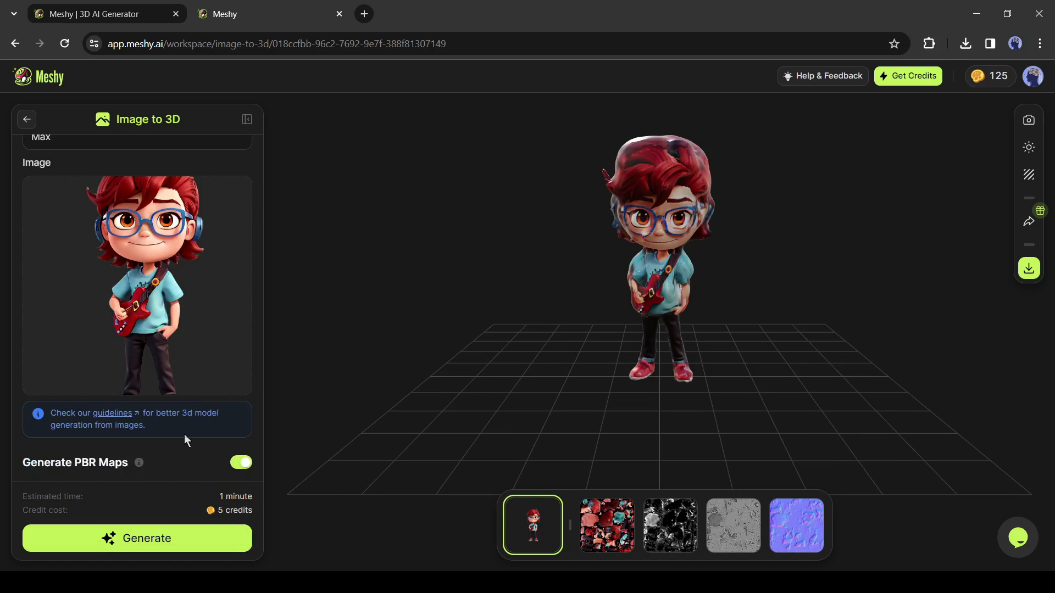
{"action": "scroll", "scroll_direction": "up", "scroll_amount": 3}
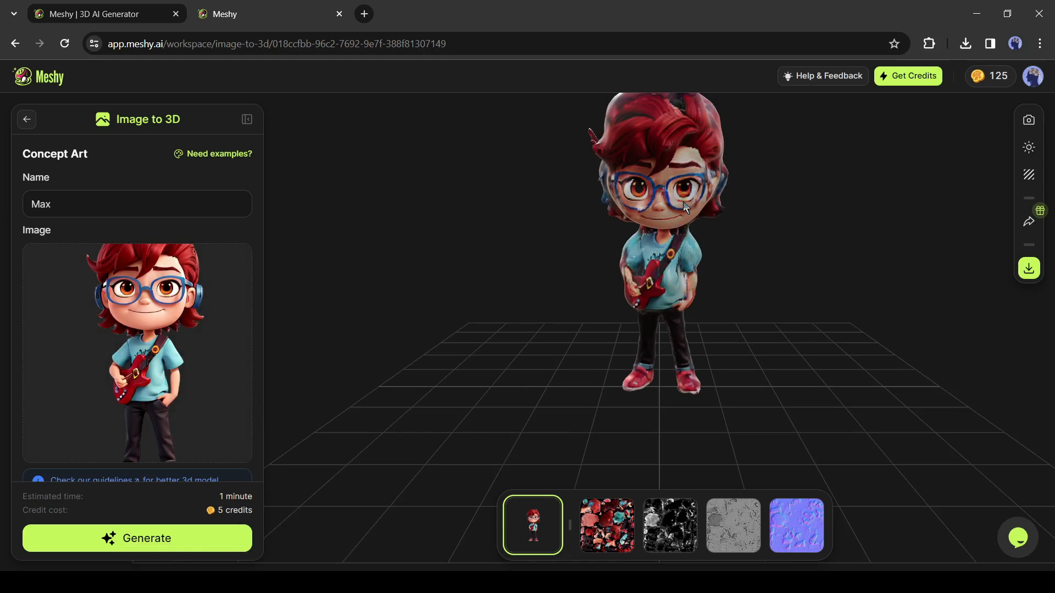
{"action": "scroll", "scroll_direction": "up", "scroll_amount": 3}
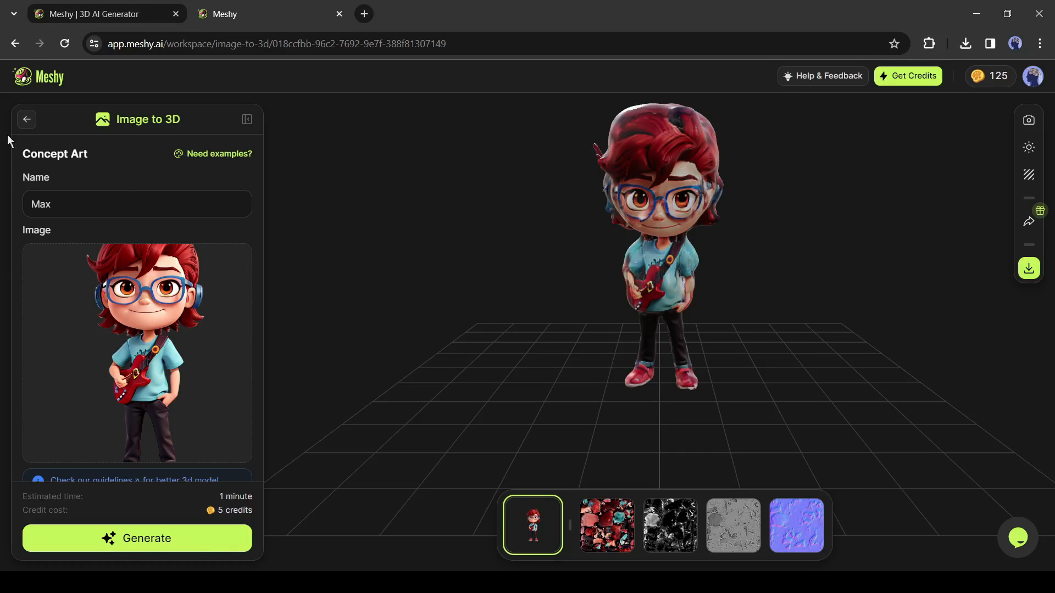
- Return to Discover and begin a new AI Texturing project via Try It Out
{"action": "left_click", "coordinate": [26, 119]}
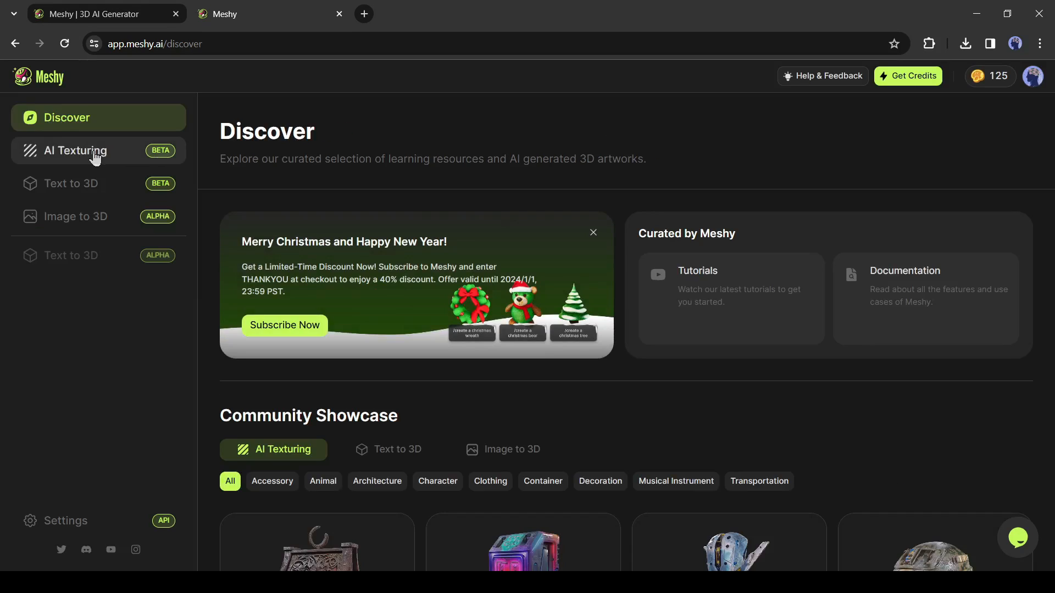
{"action": "left_click", "coordinate": [77, 151]}
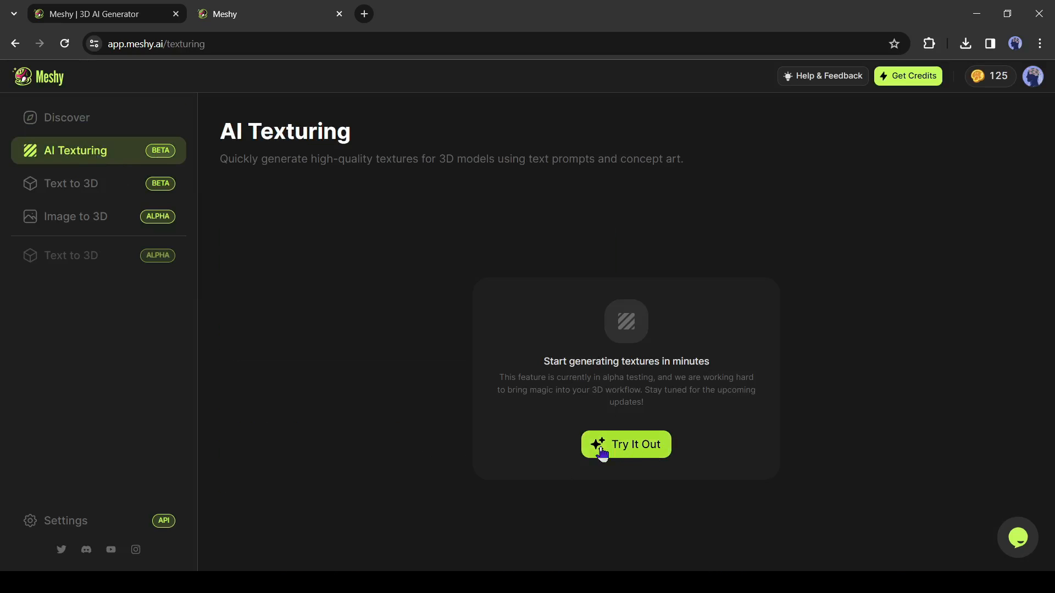
{"action": "left_click", "coordinate": [625, 443]}
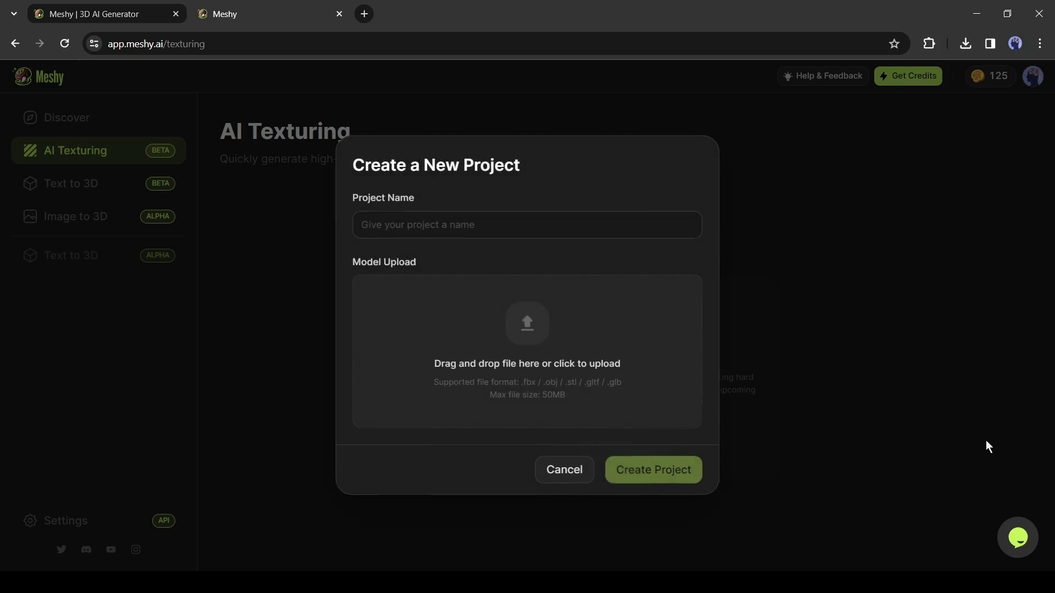
- Name the project 'Fox' with the uploaded model.glb and create it
{"action": "left_click", "coordinate": [526, 224]}
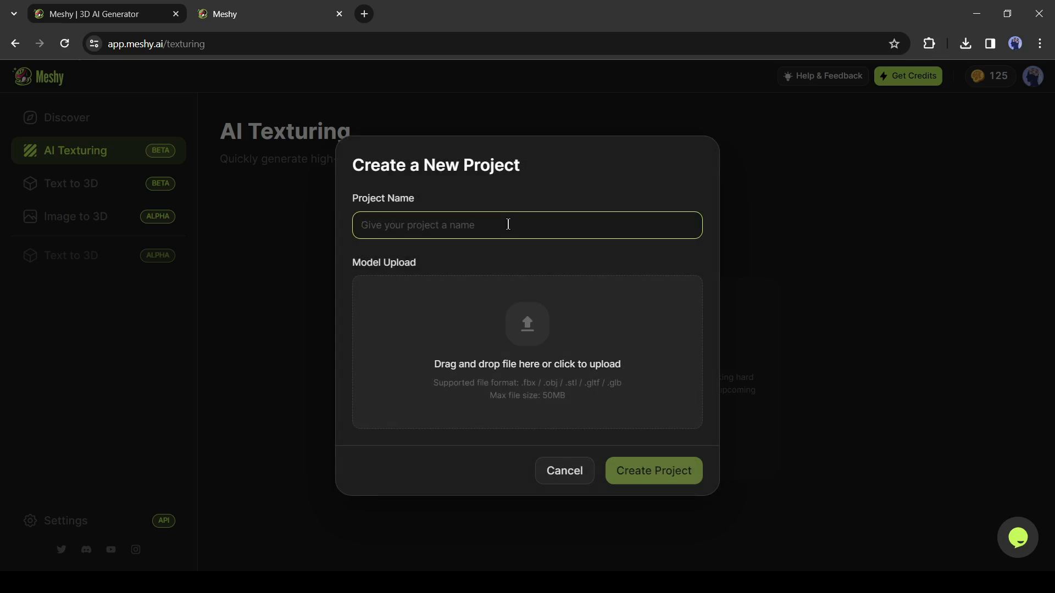
{"action": "type", "text": "Fox"}
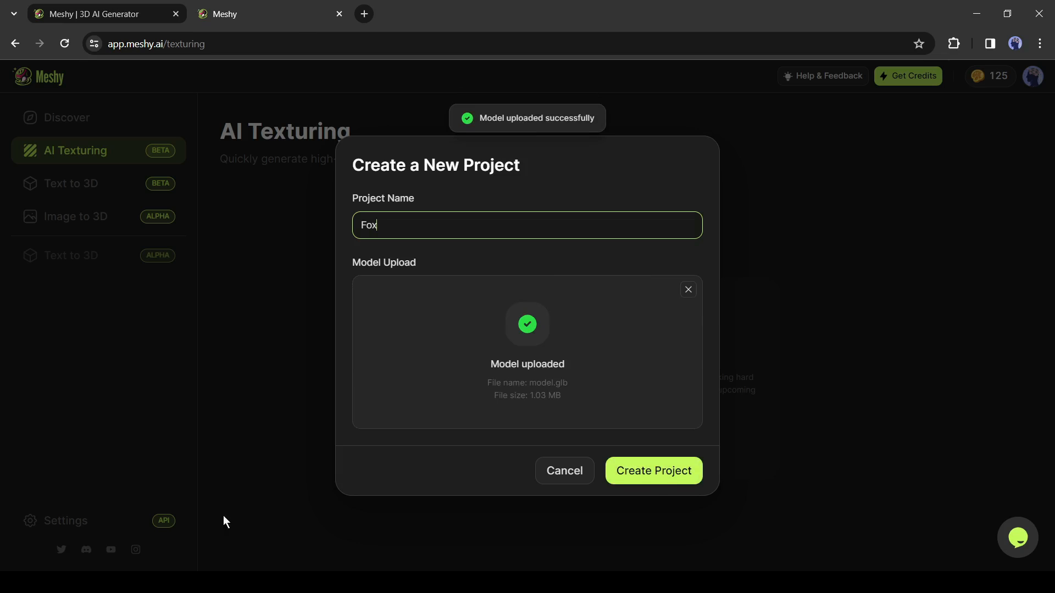
{"action": "left_click", "coordinate": [652, 470]}
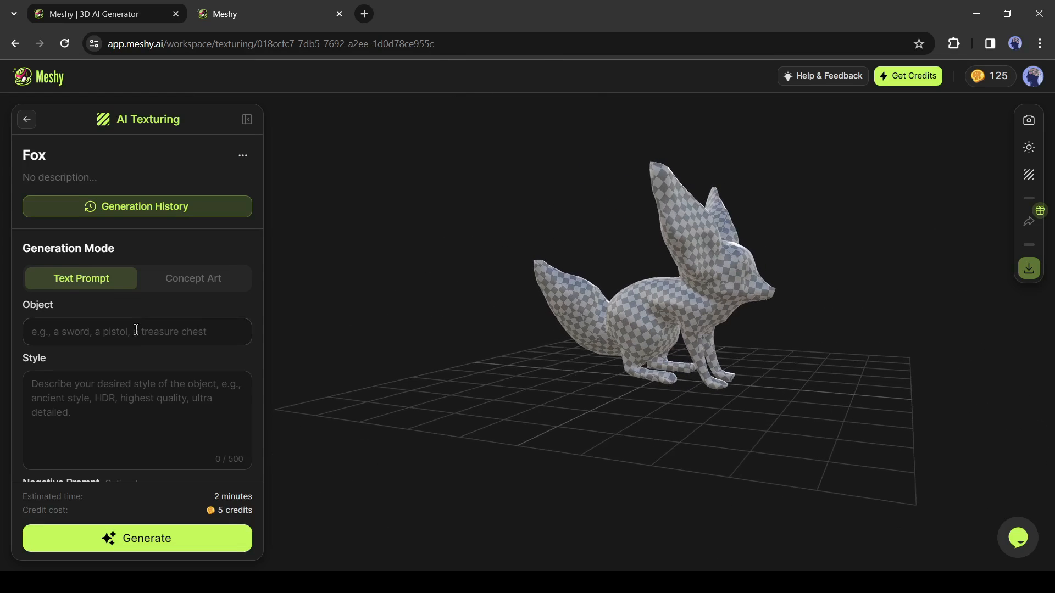
- Describe the object as a cute fennec fox in Disney style with 2.5D Cartoon art style
{"action": "type", "text": "a cute fennec fox."}
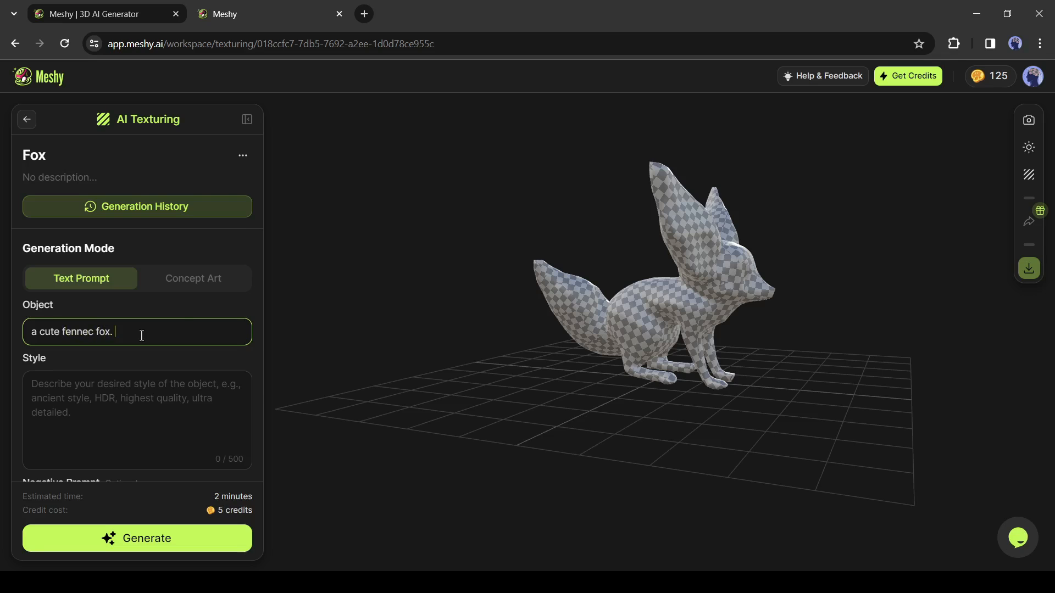
{"action": "type", "text": "Dis"}
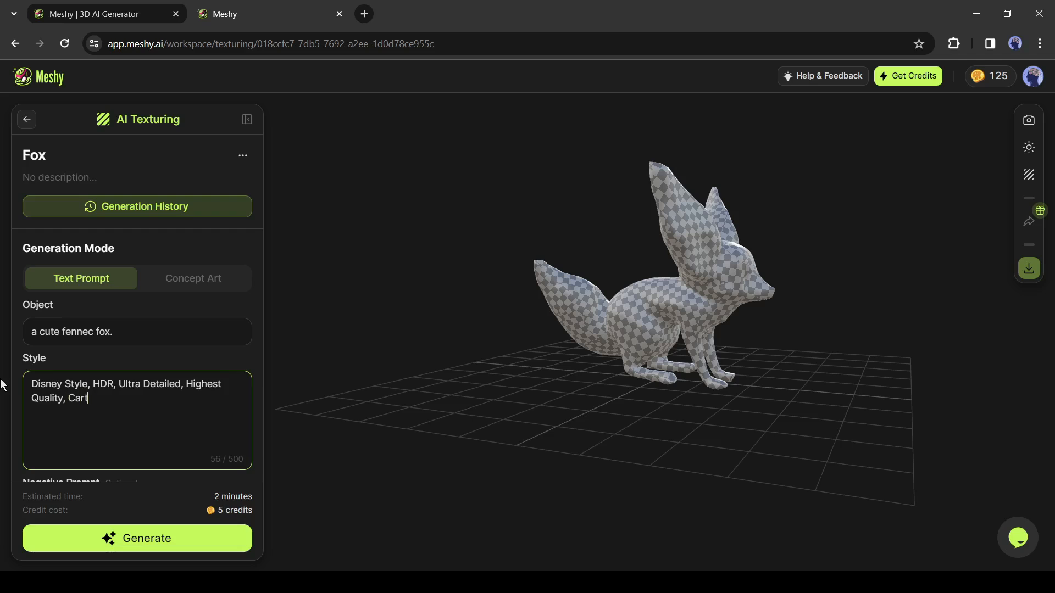
{"action": "scroll", "scroll_direction": "down", "scroll_amount": 3}
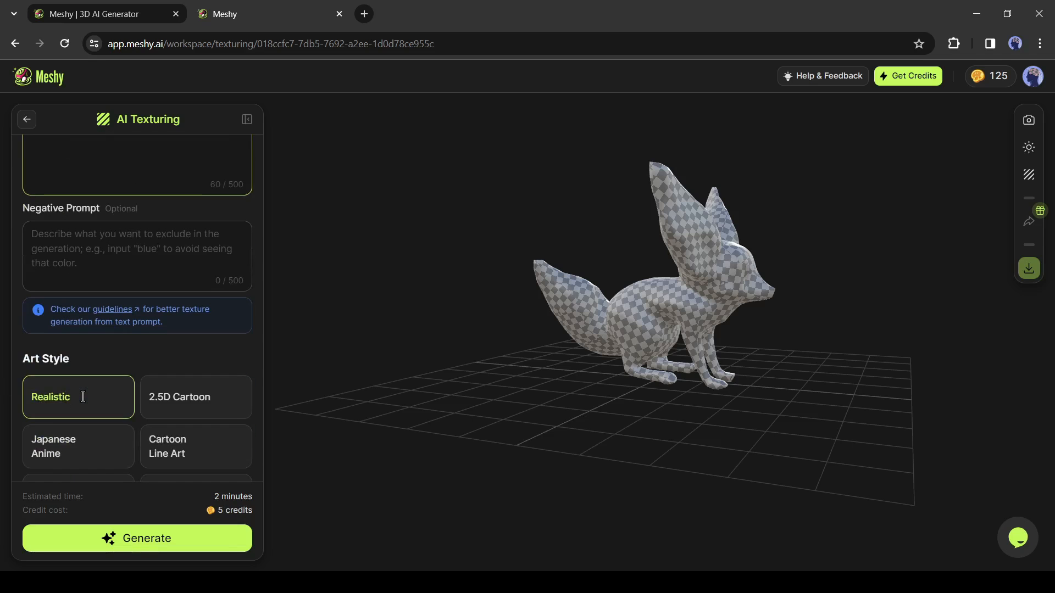
{"action": "scroll", "scroll_direction": "down", "scroll_amount": 3}
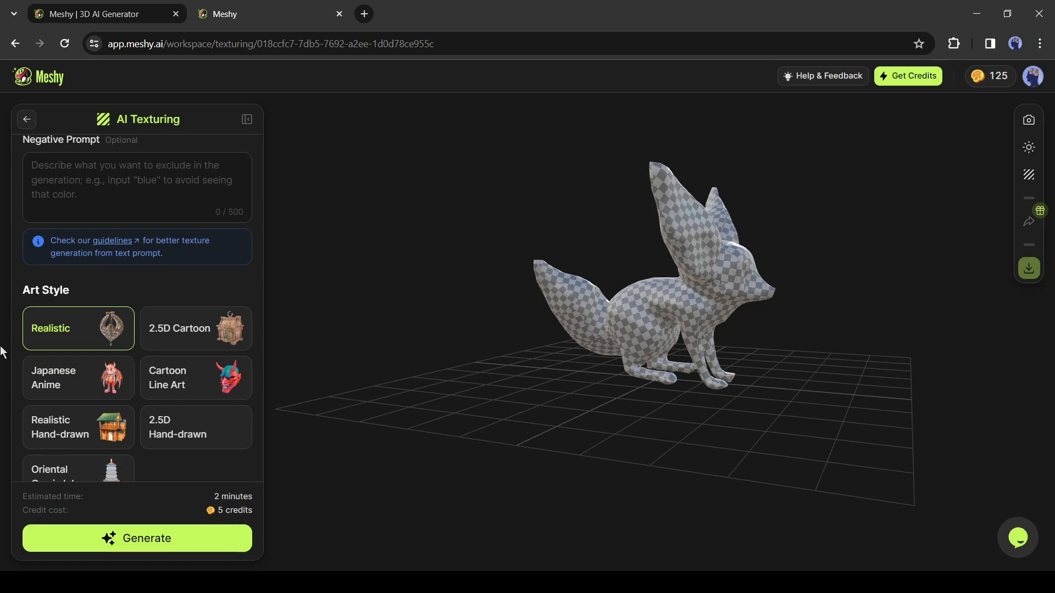
{"action": "scroll", "scroll_direction": "down", "scroll_amount": 3}
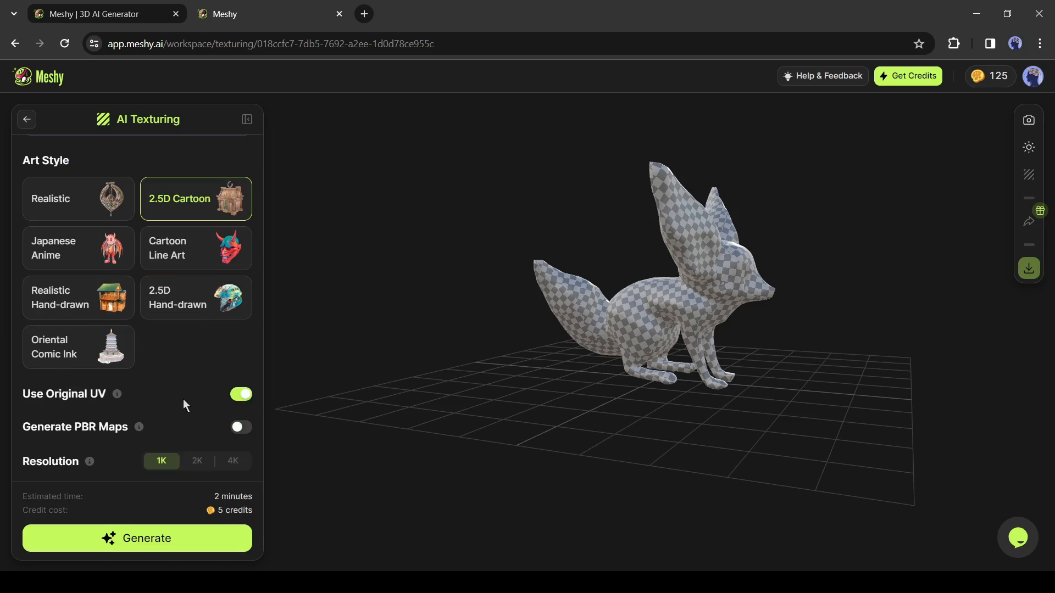
{"action": "mouse_move", "coordinate": [139, 426]}
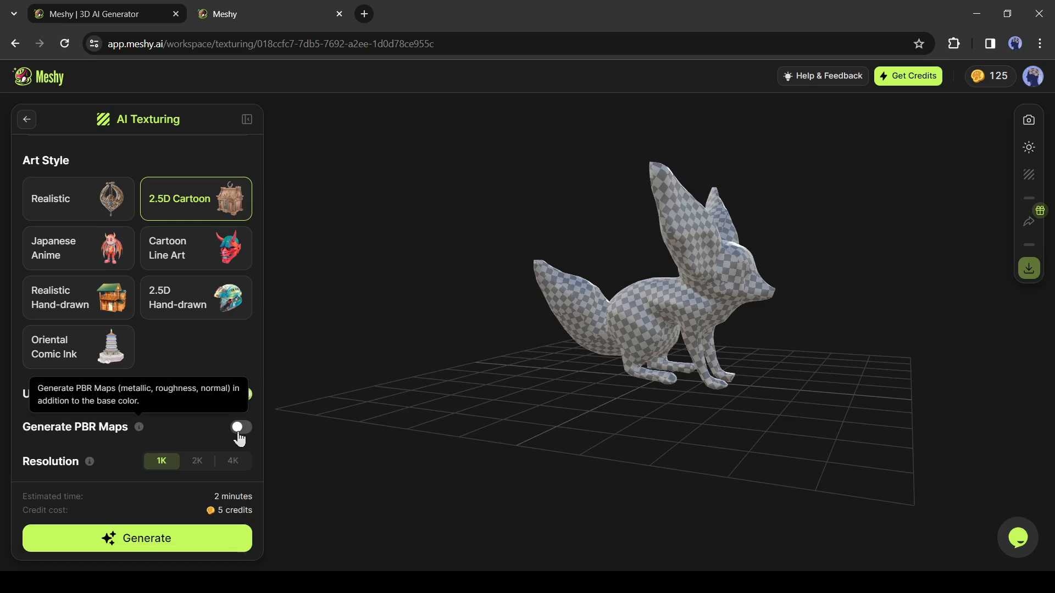
- Enable PBR map generation at 2K resolution and generate the texture
{"action": "left_click", "coordinate": [241, 426]}
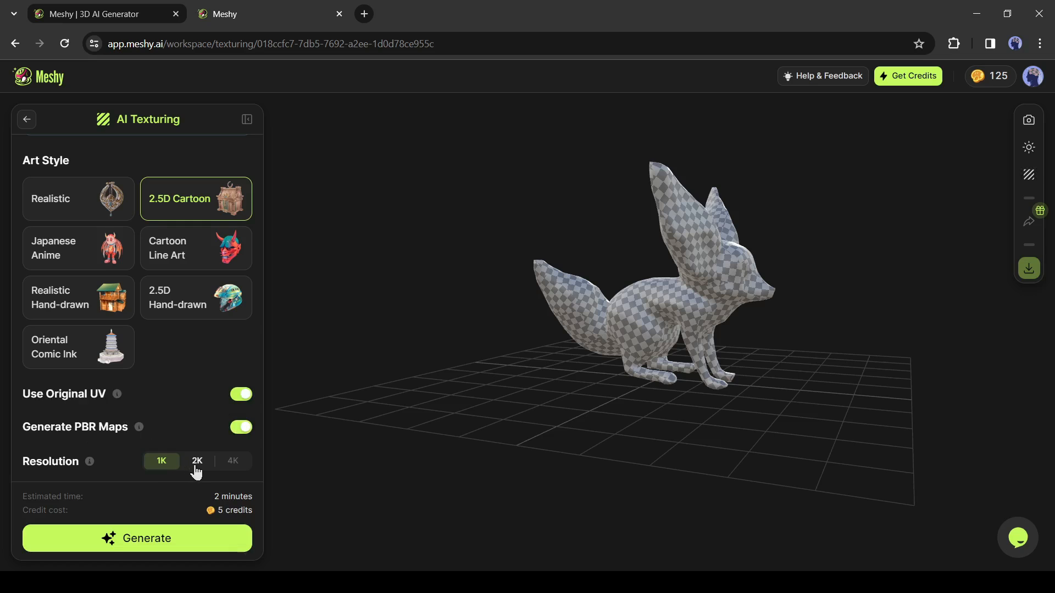
{"action": "left_click", "coordinate": [196, 460]}
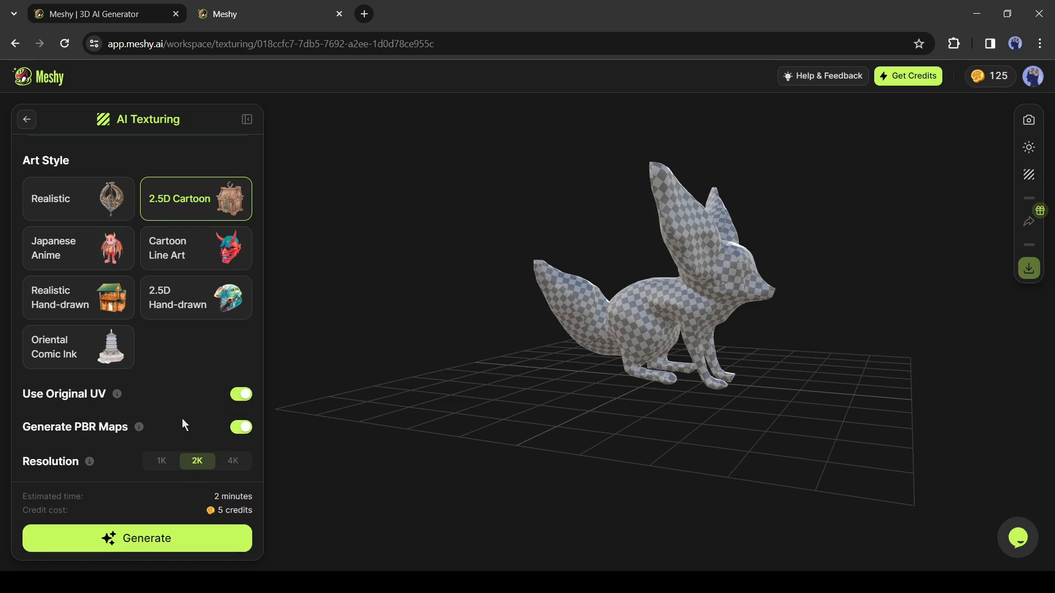
{"action": "mouse_move", "coordinate": [160, 557]}
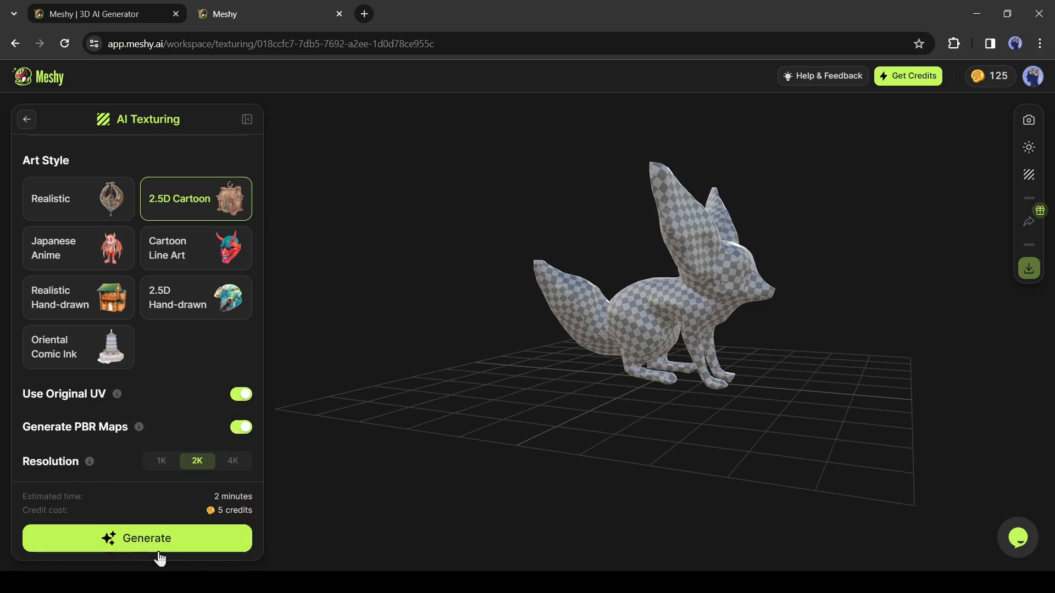
{"action": "left_click", "coordinate": [137, 538]}
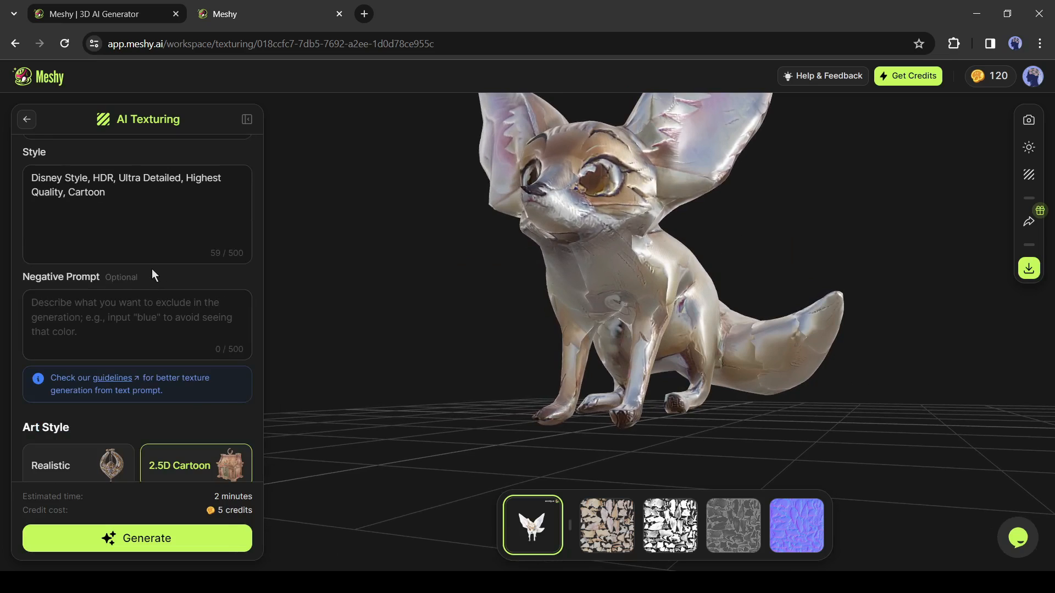
- Scroll the panel up while the cartoon fox texture finishes generating
{"action": "scroll", "scroll_direction": "up", "scroll_amount": 3}
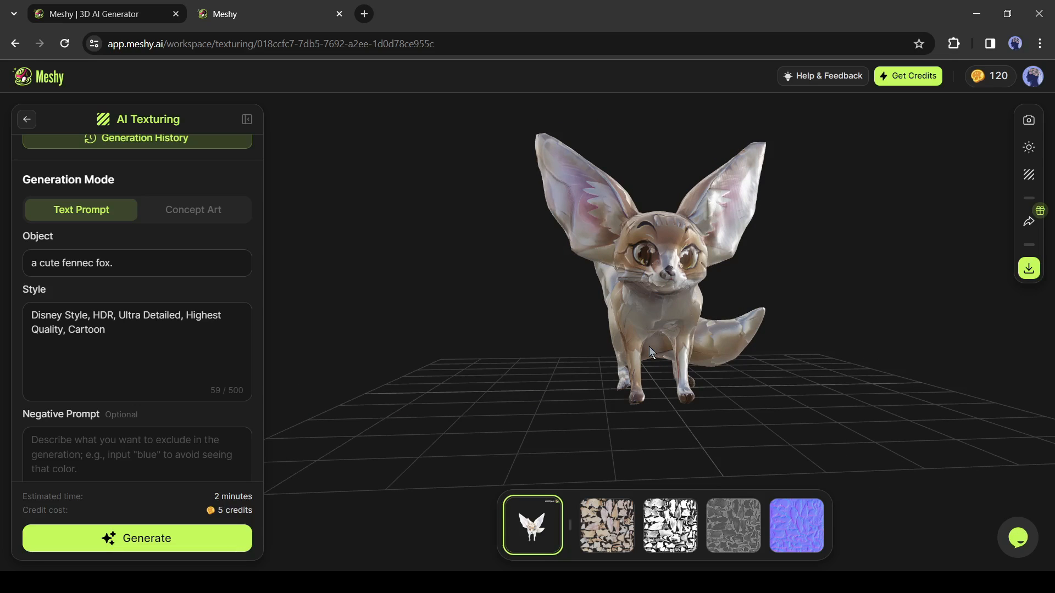
{"action": "mouse_move", "coordinate": [536, 348]}
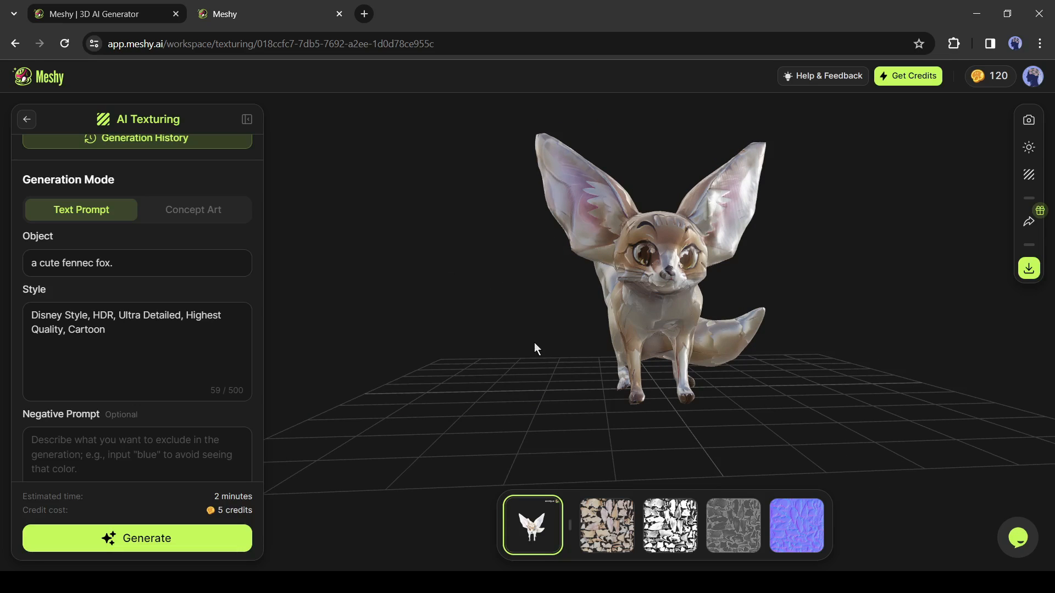